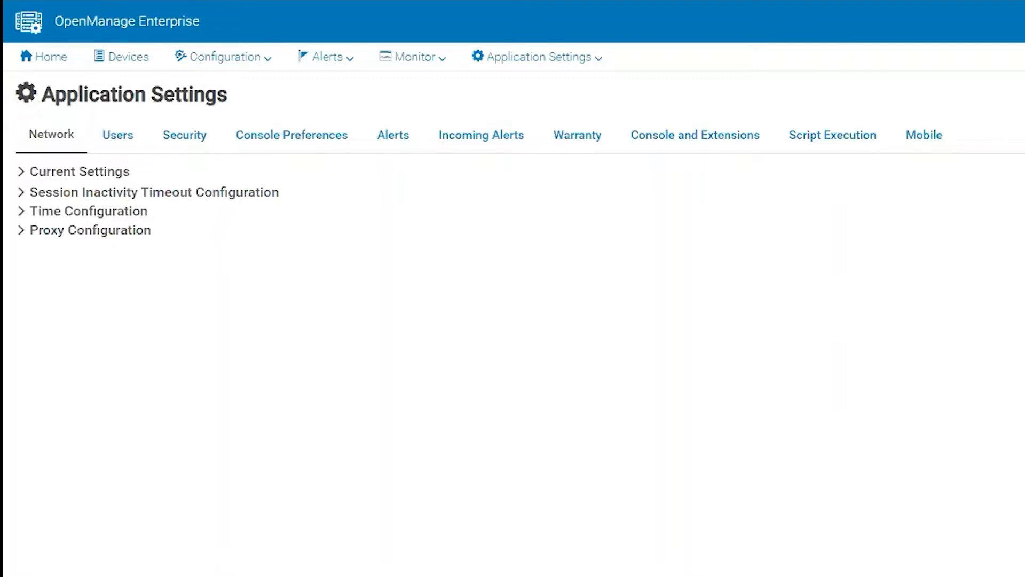
mouse_move(307, 276)
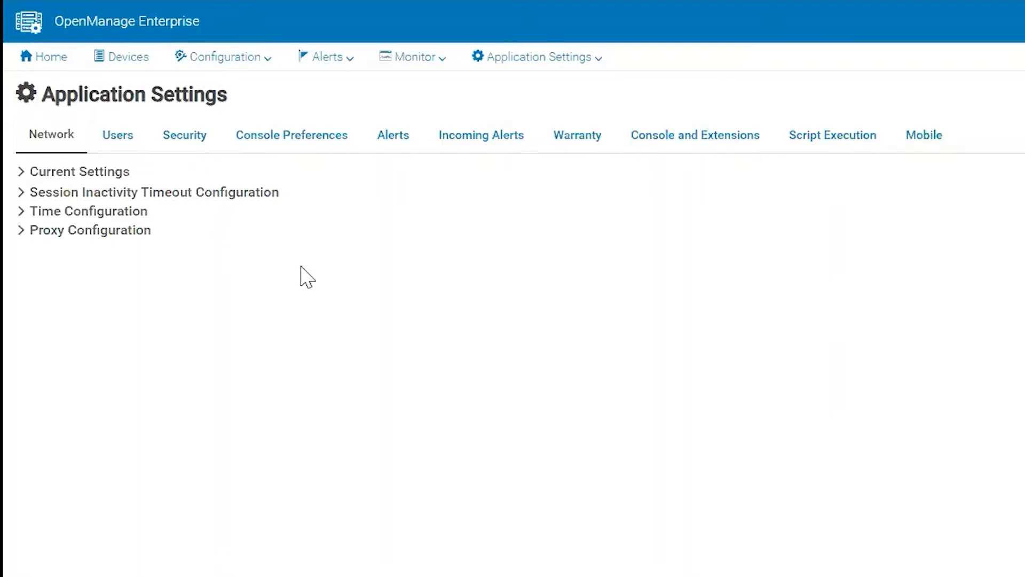
mouse_move(317, 276)
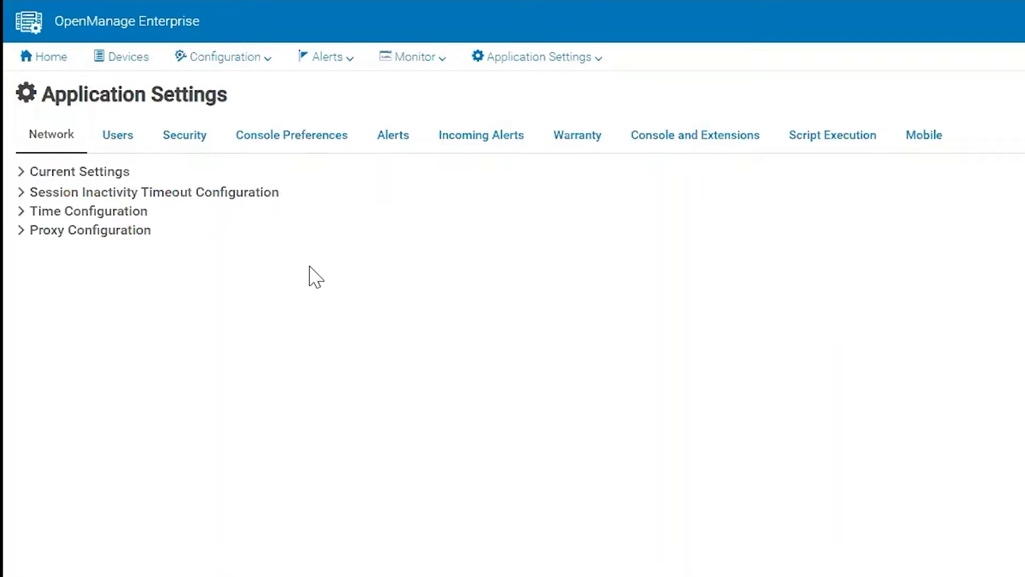
mouse_move(54, 234)
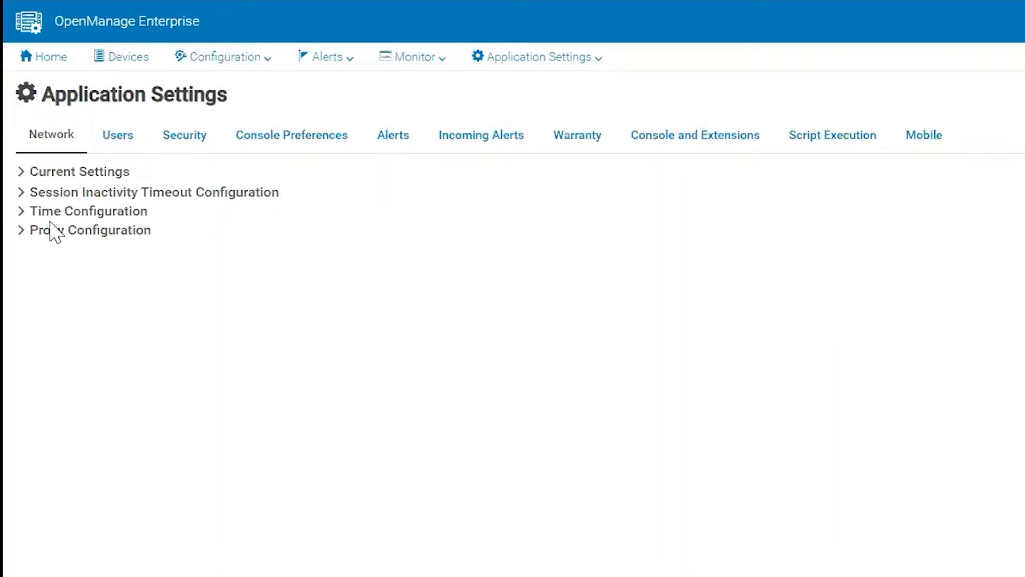
Expand Current Settings and highlight the primary interface's FQDN value among its DNS and IPv4 details
click(78, 172)
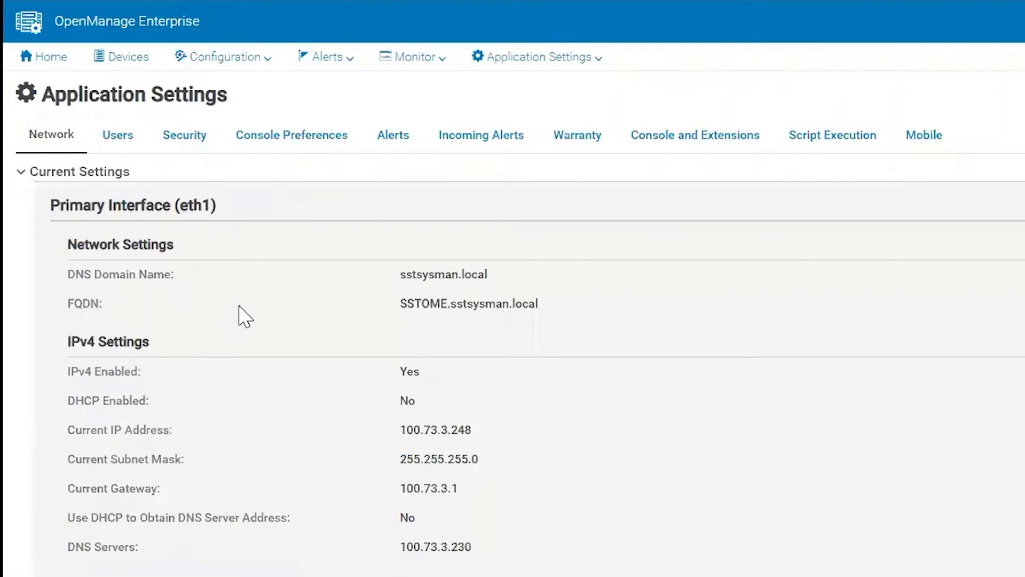
mouse_move(381, 325)
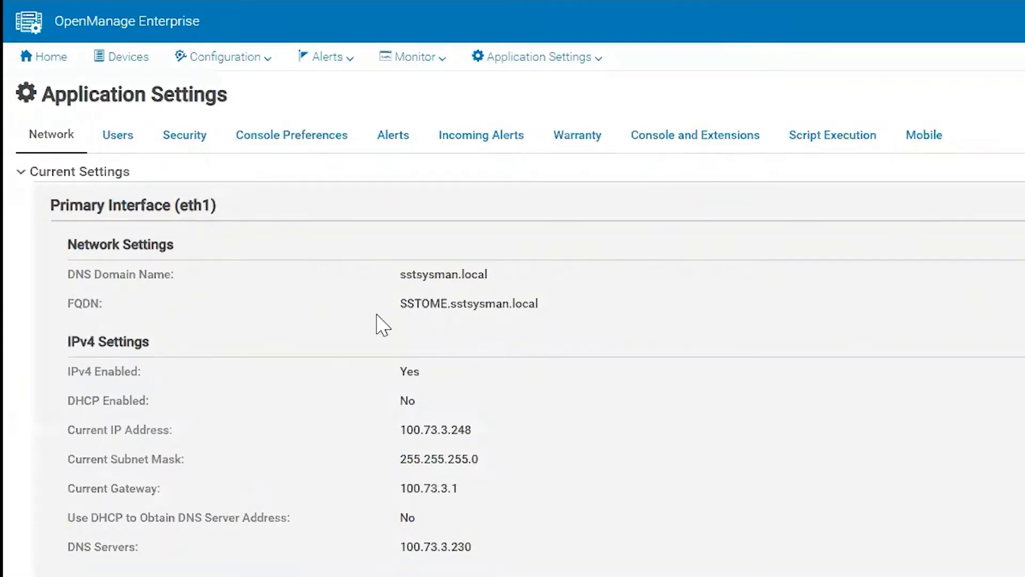
double_click(443, 274)
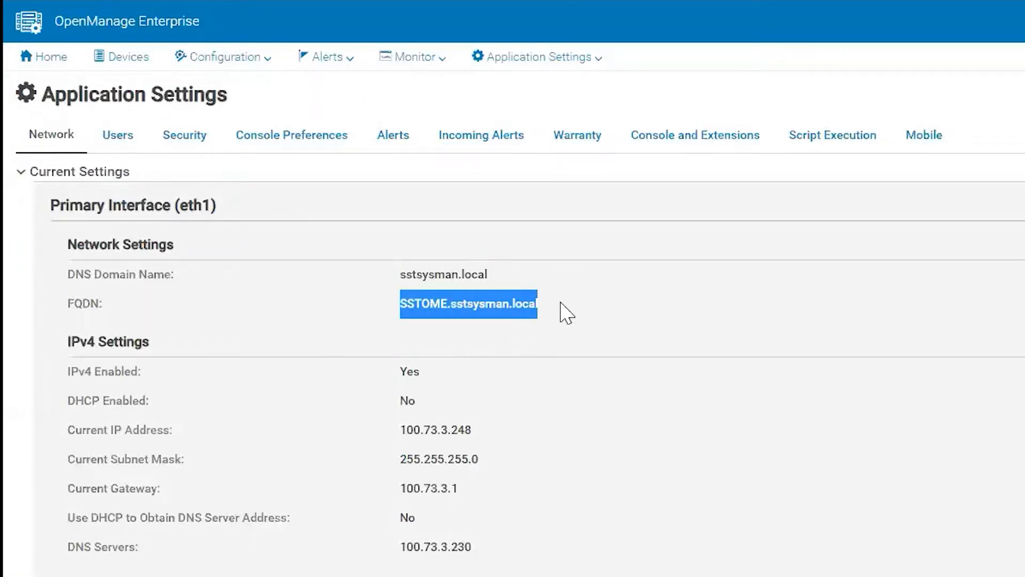
mouse_move(594, 399)
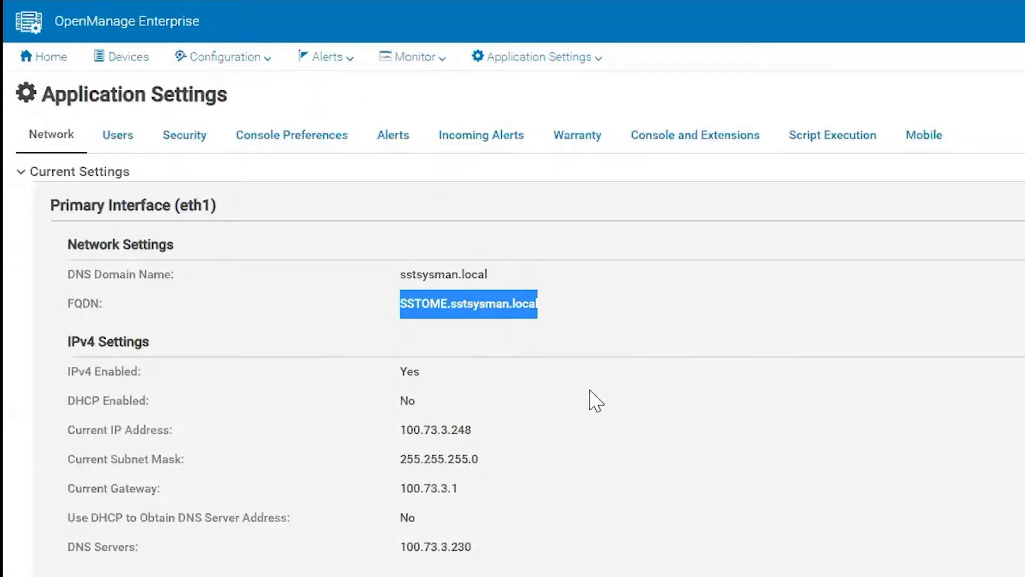
mouse_move(500, 543)
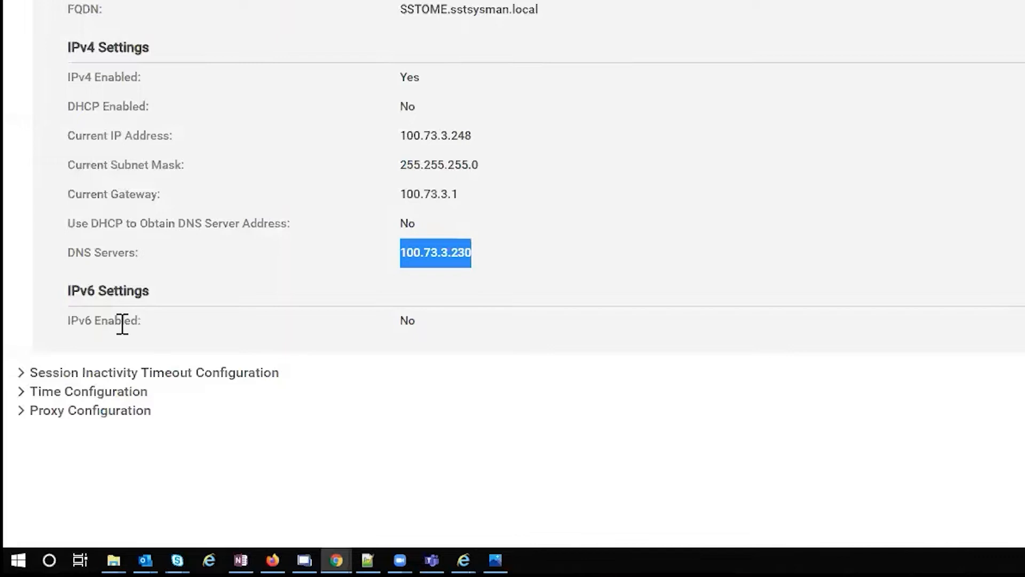
Expand Session Inactivity Timeout: API 30 minutes/100 sessions, web interface 10 minutes/6 sessions
click(154, 372)
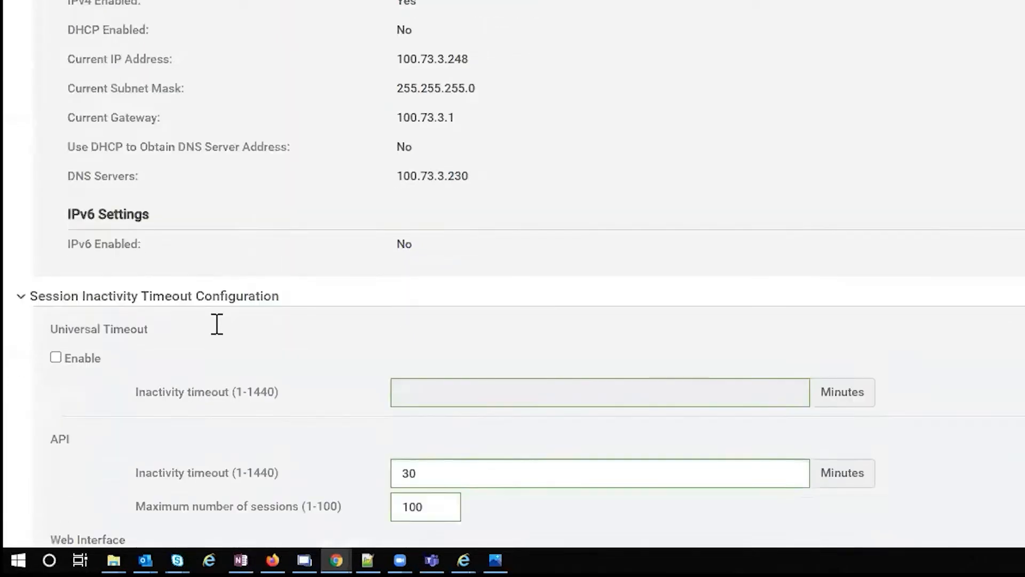
scroll(down, 3)
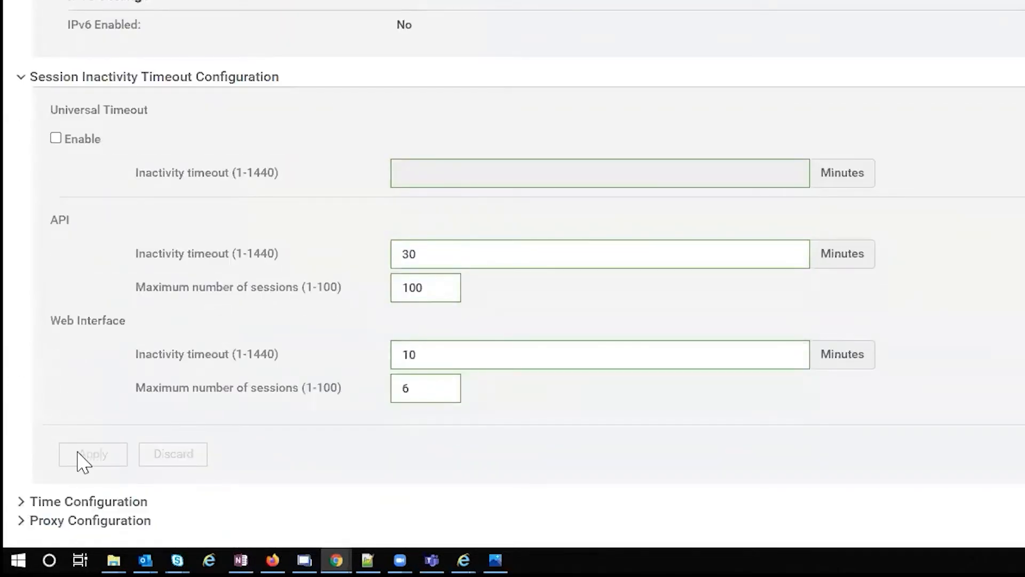
mouse_move(90, 431)
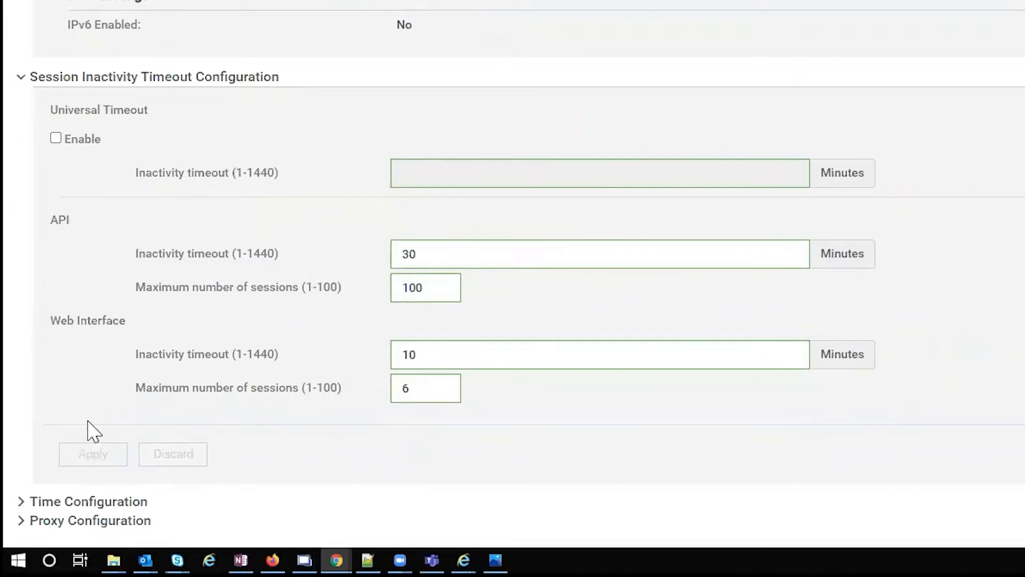
mouse_move(110, 362)
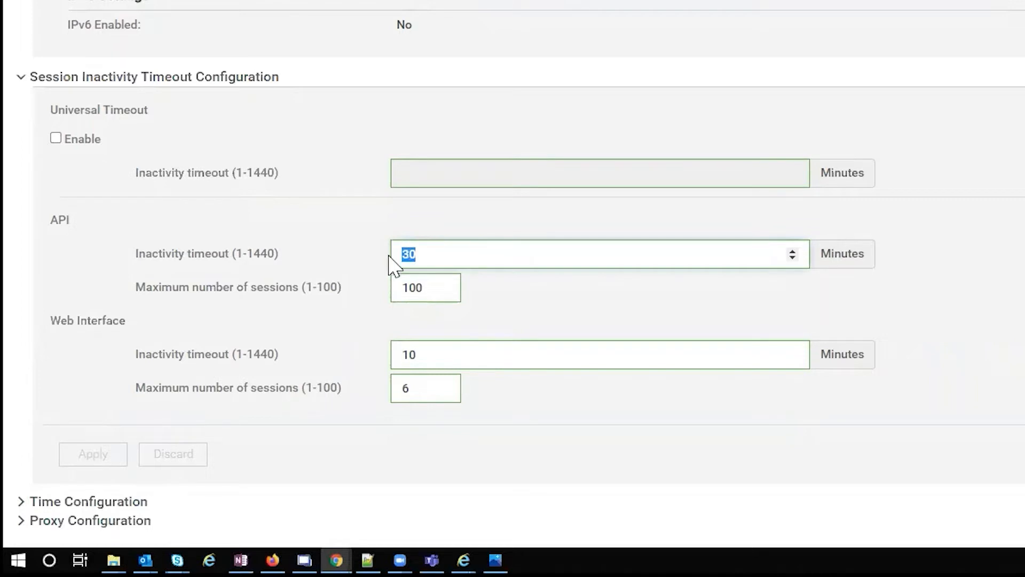
mouse_move(369, 251)
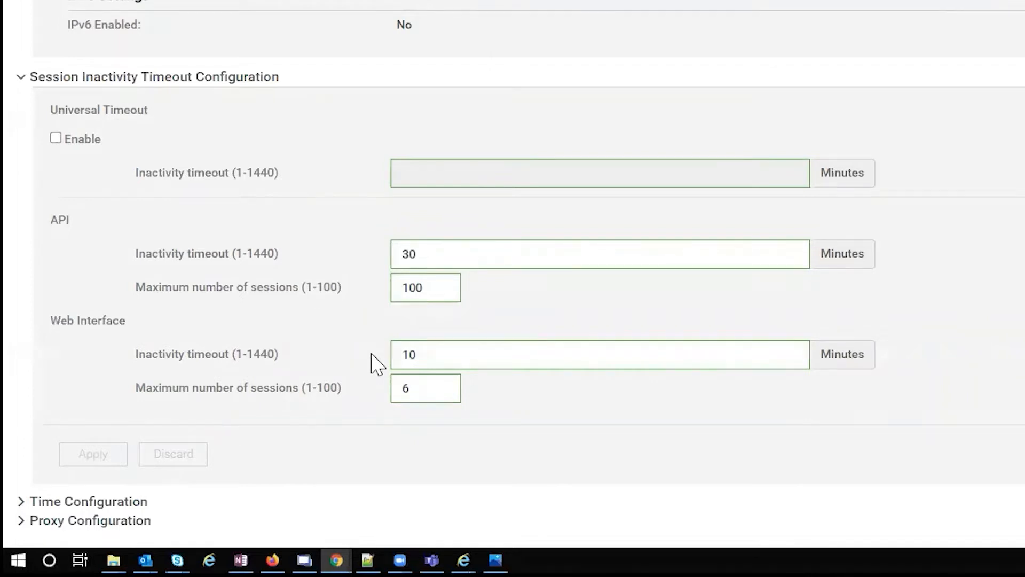
mouse_move(108, 431)
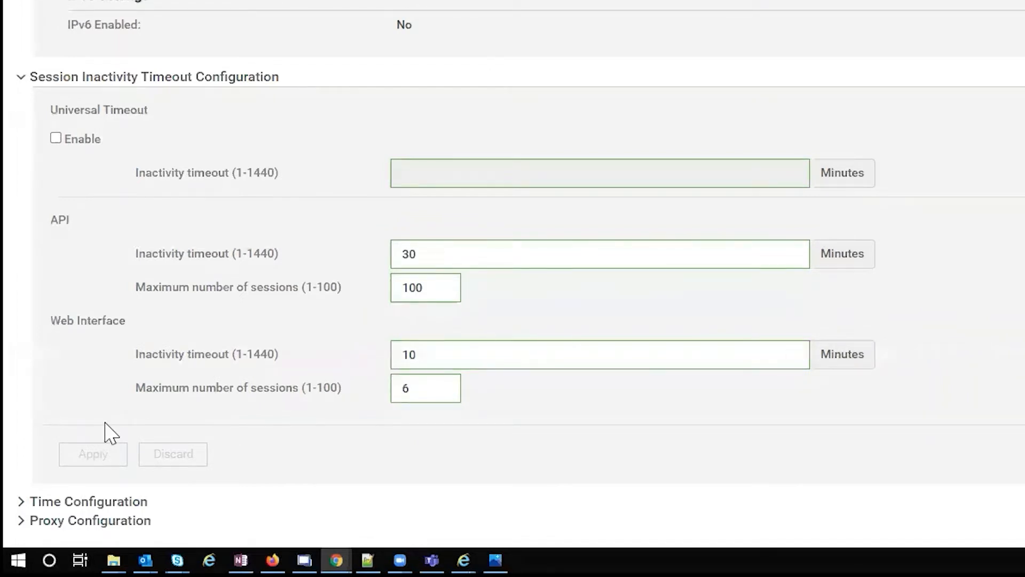
Scroll through Time (UTC, local clock) and Proxy (HTTP proxy disabled) sections, then back to top
scroll(down, 3)
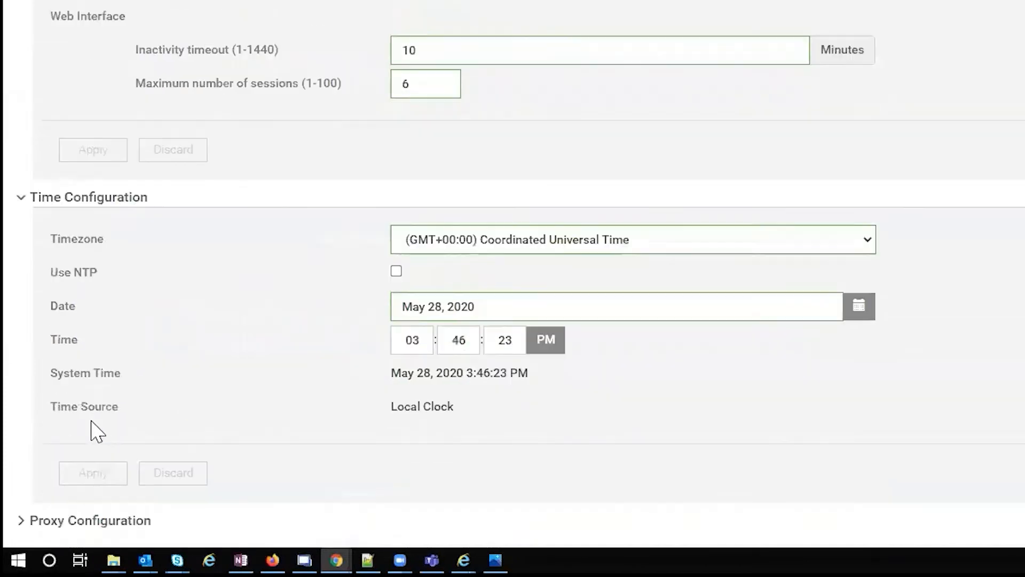
mouse_move(152, 422)
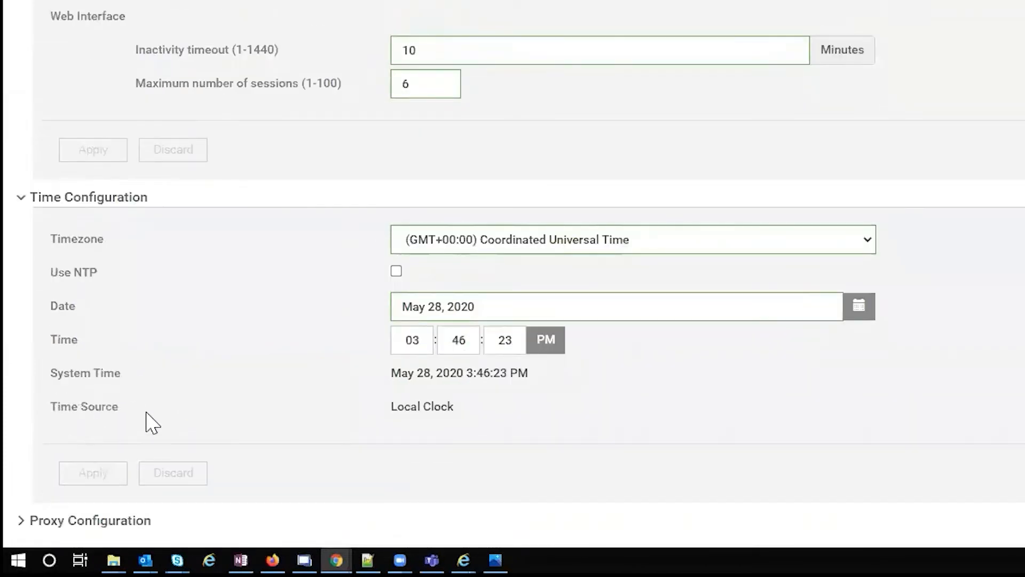
mouse_move(65, 519)
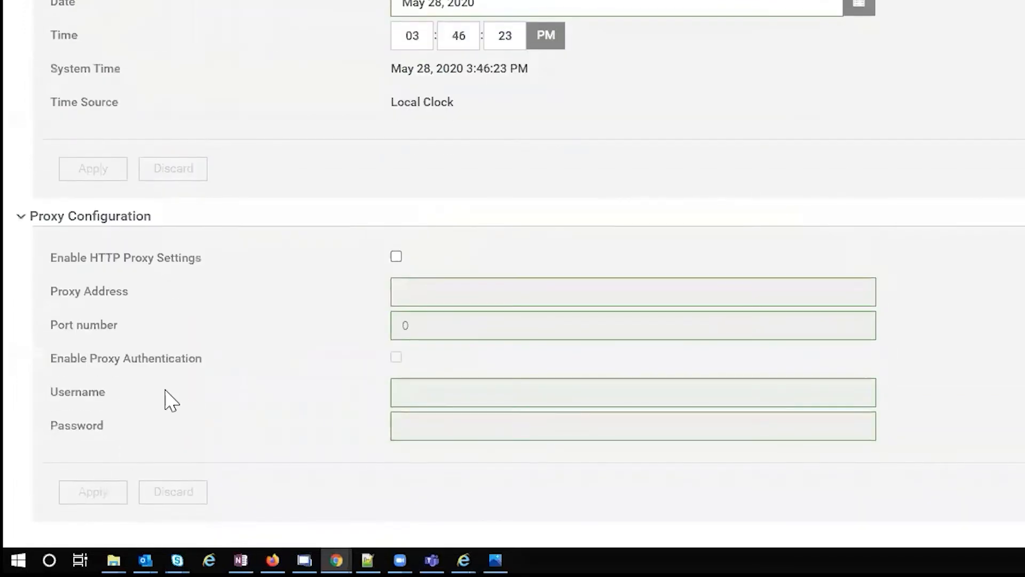
mouse_move(270, 352)
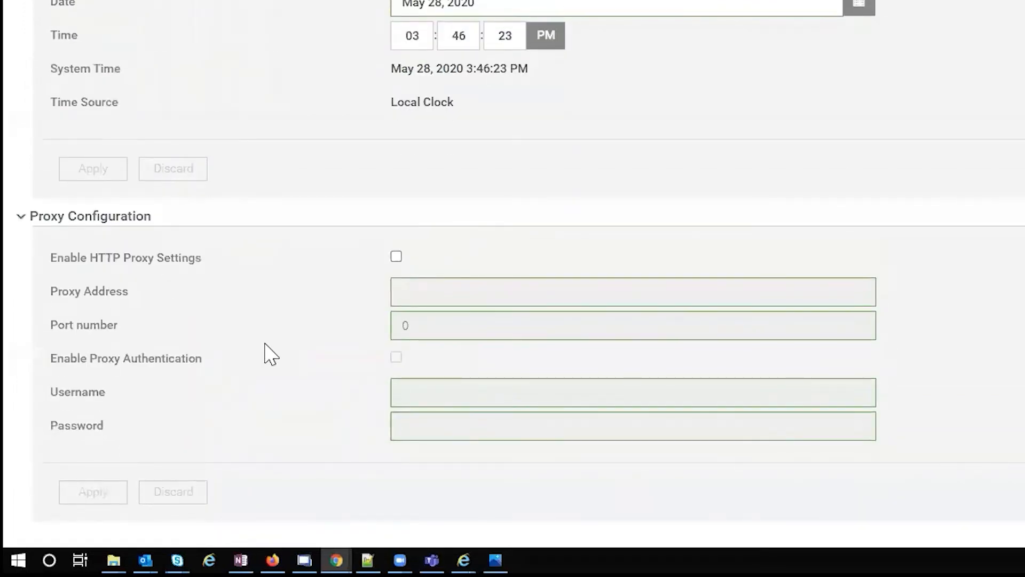
scroll(up, 3)
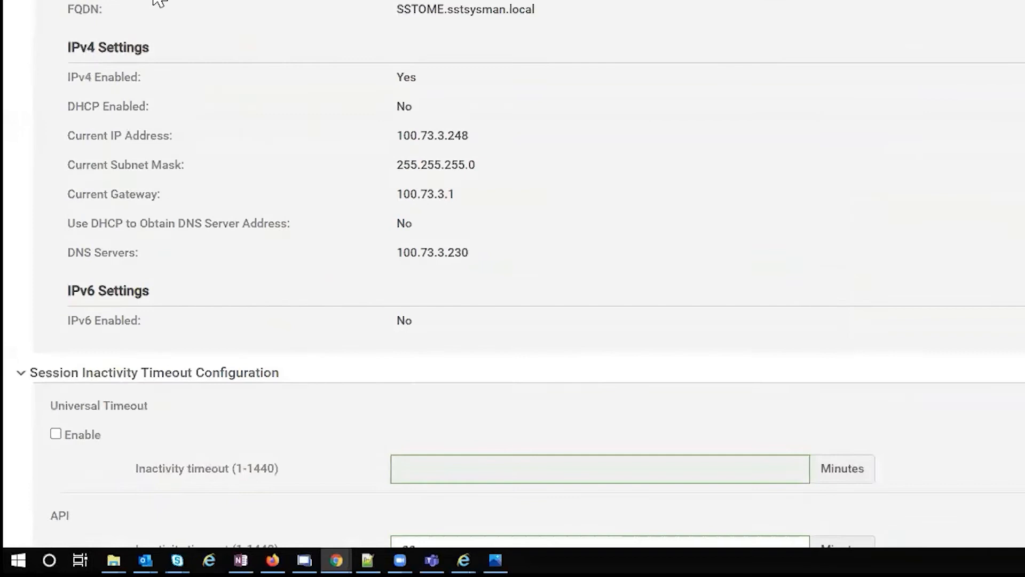
scroll(up, 3)
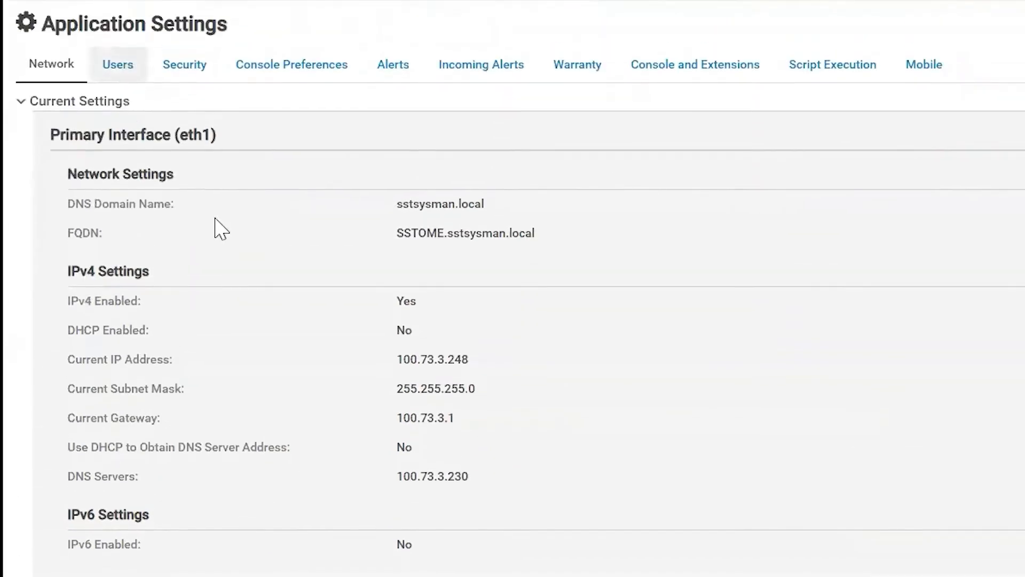
Open the Users tab, view Directory Services, then return to the local users list
click(118, 64)
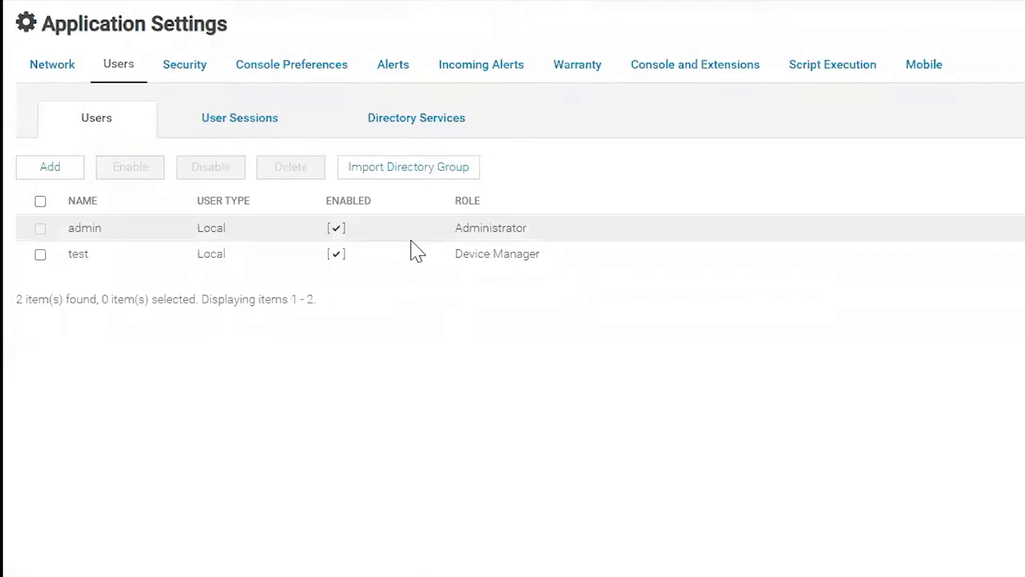
mouse_move(325, 248)
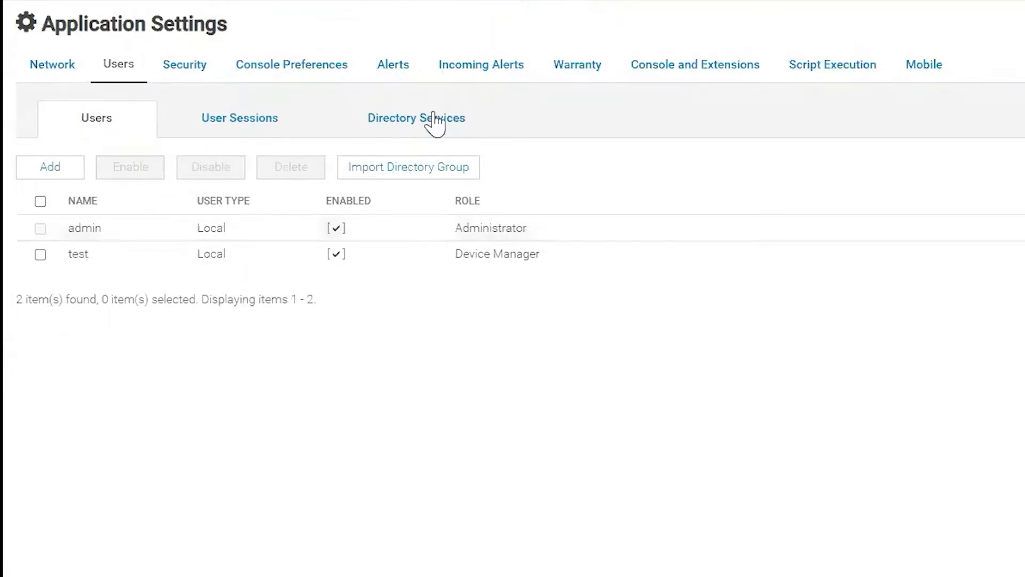
click(417, 119)
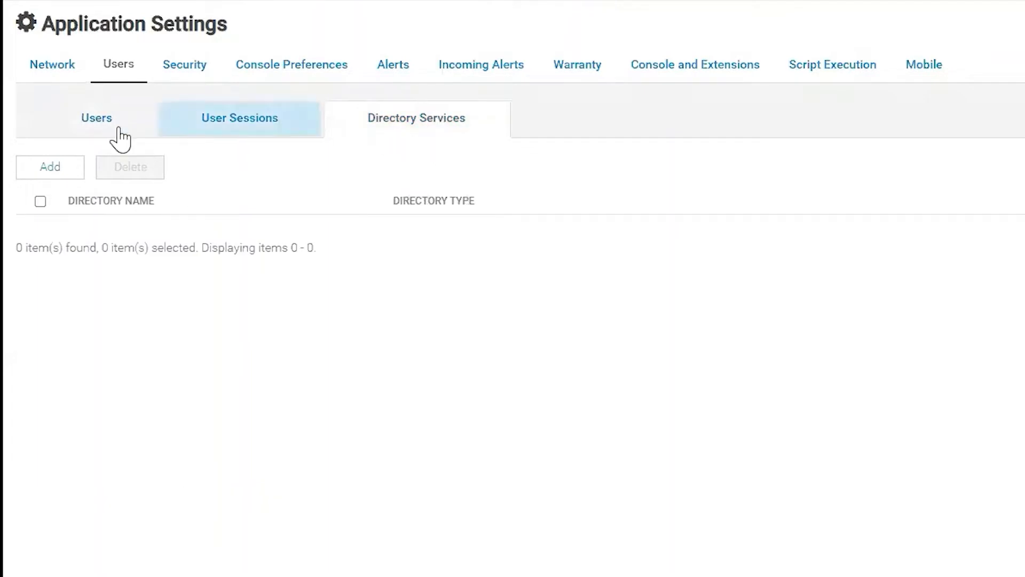
click(184, 64)
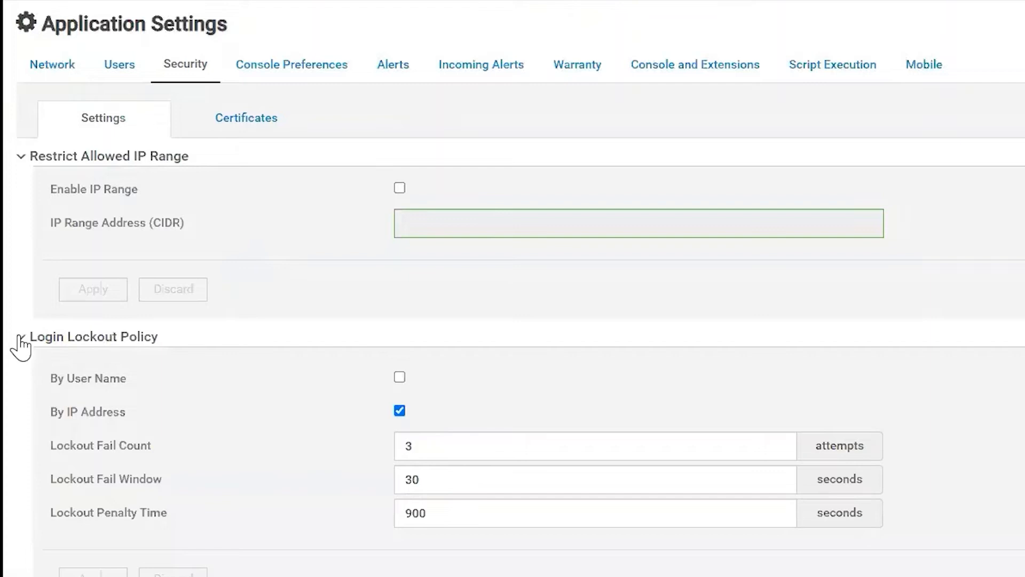
mouse_move(274, 326)
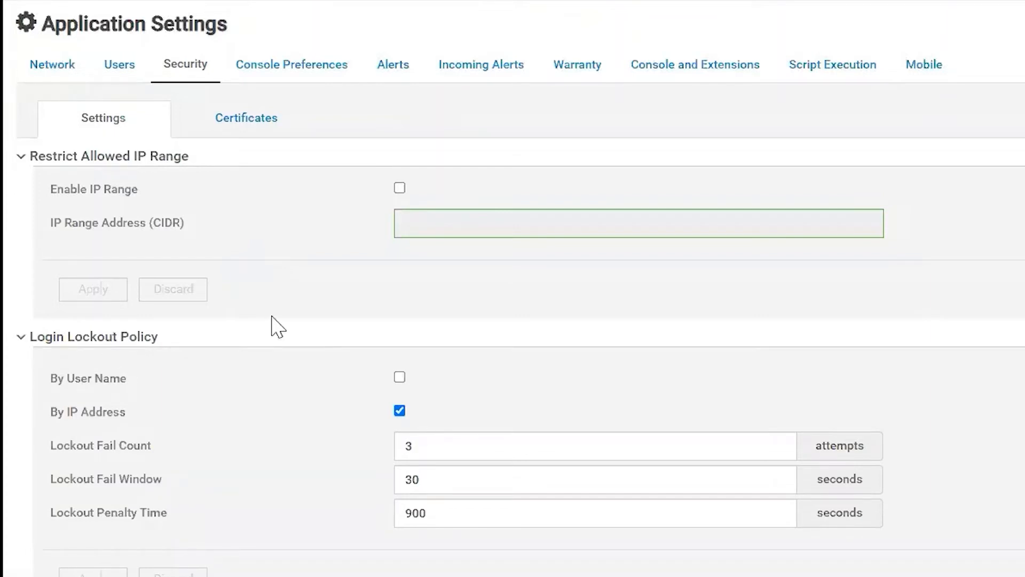
mouse_move(295, 341)
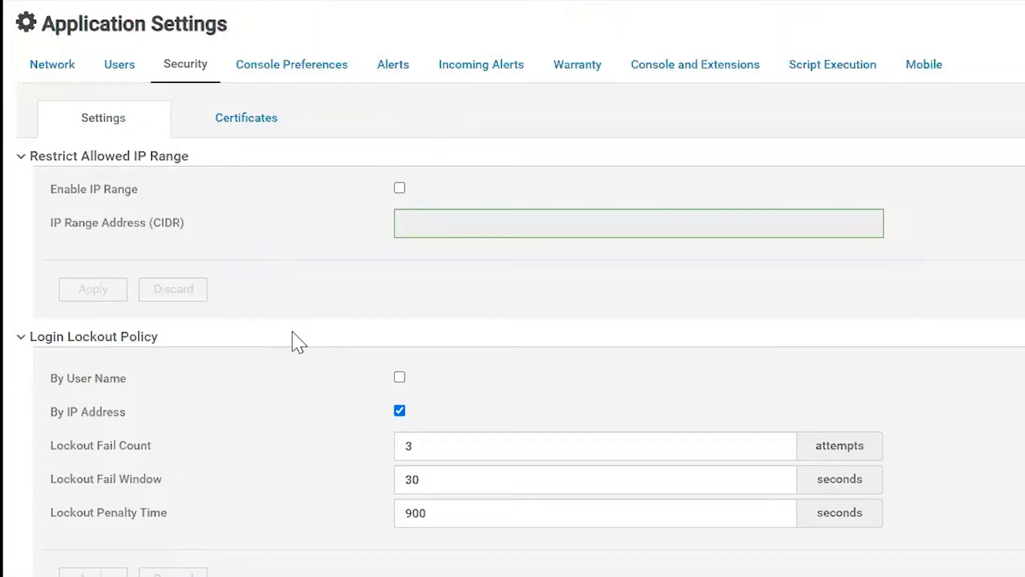
Show the SSL certificate details and its April 13, 2020 to April 11, 2030 validity
click(246, 118)
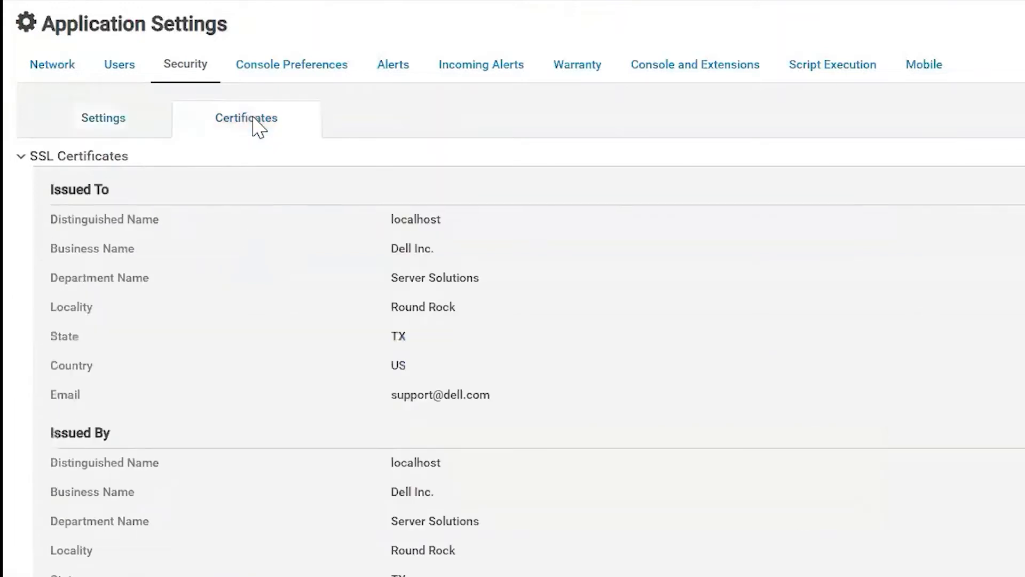
mouse_move(335, 311)
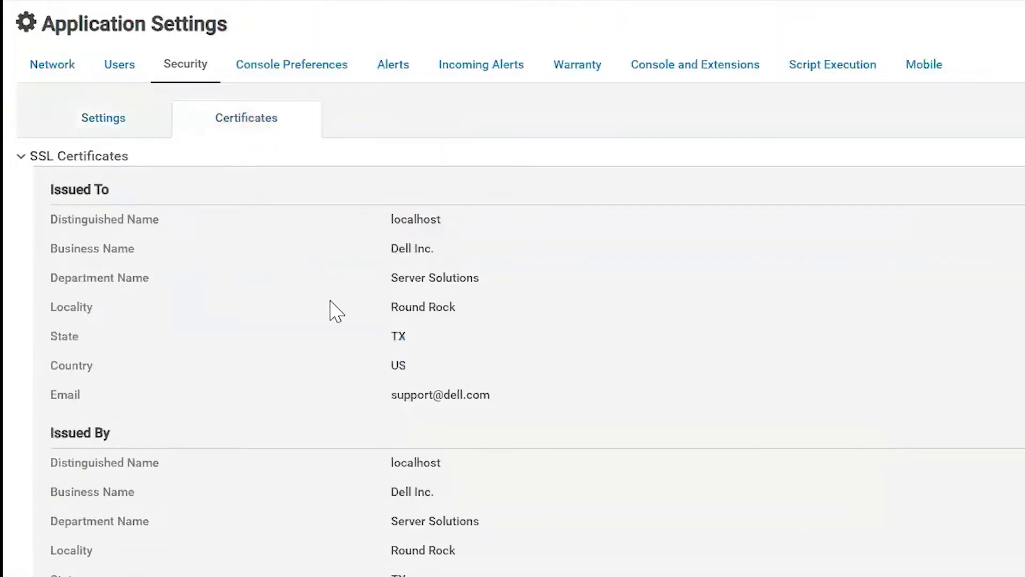
scroll(down, 3)
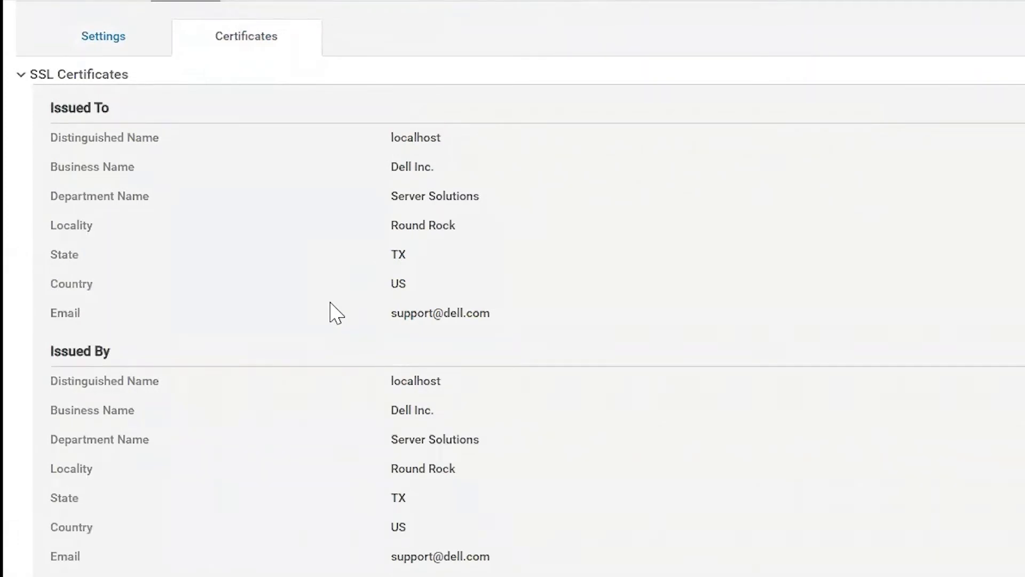
scroll(down, 3)
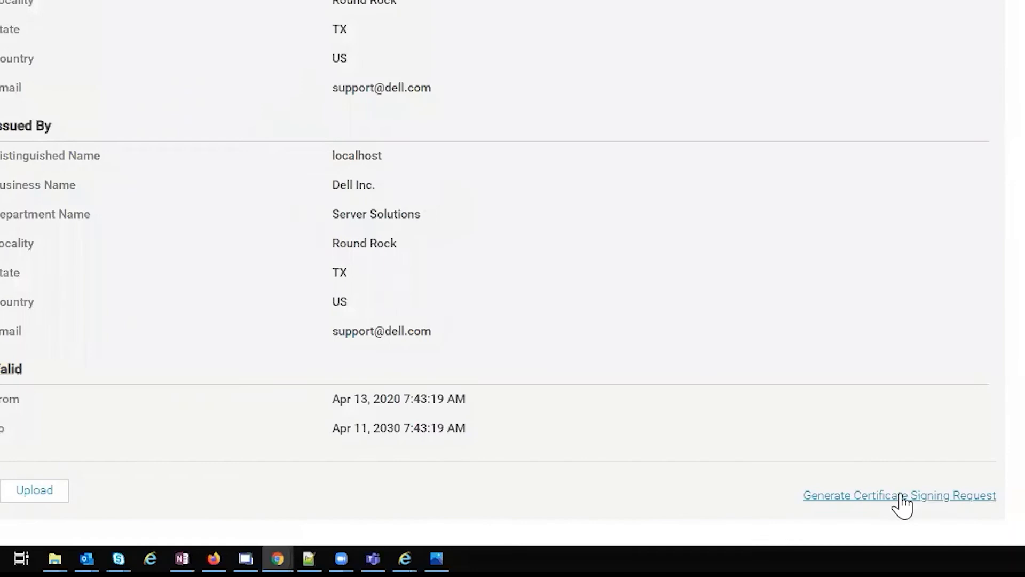
mouse_move(105, 480)
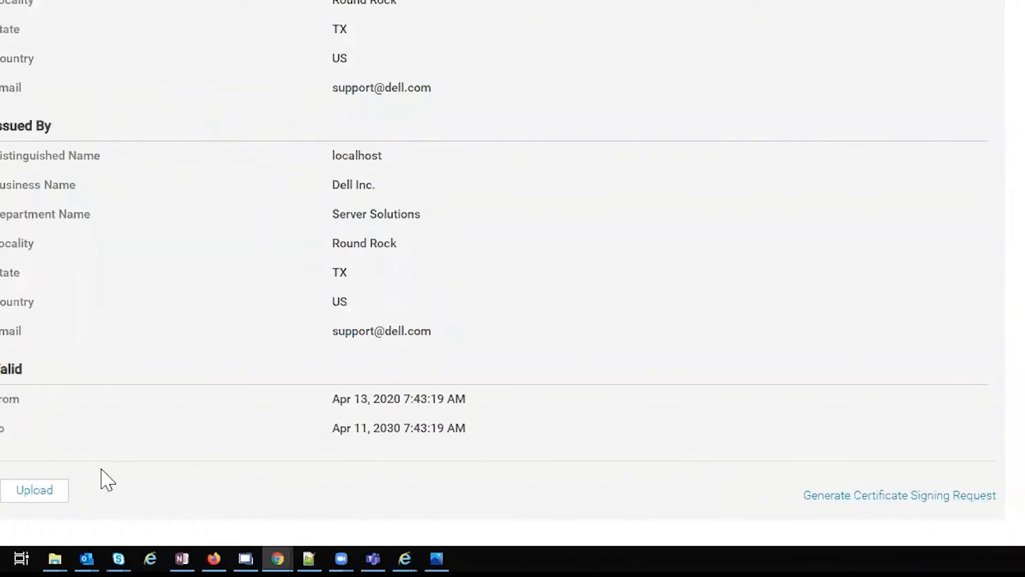
mouse_move(116, 483)
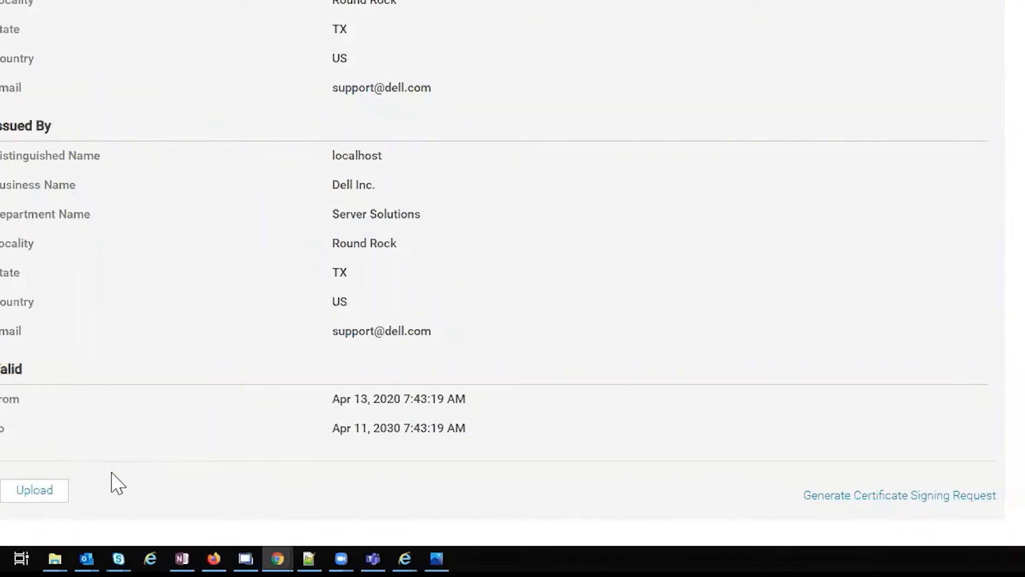
scroll(up, 3)
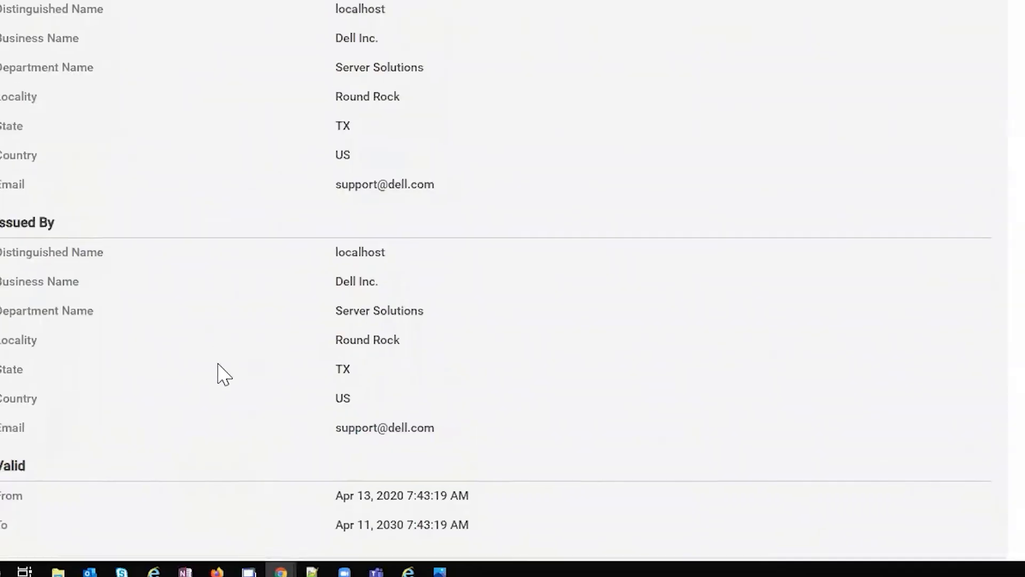
scroll(up, 3)
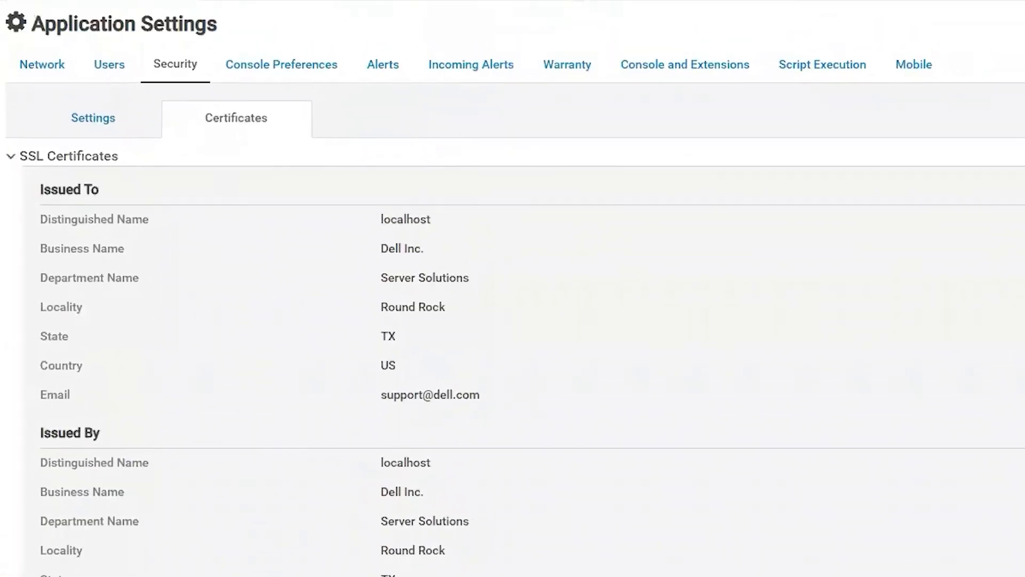
mouse_move(281, 64)
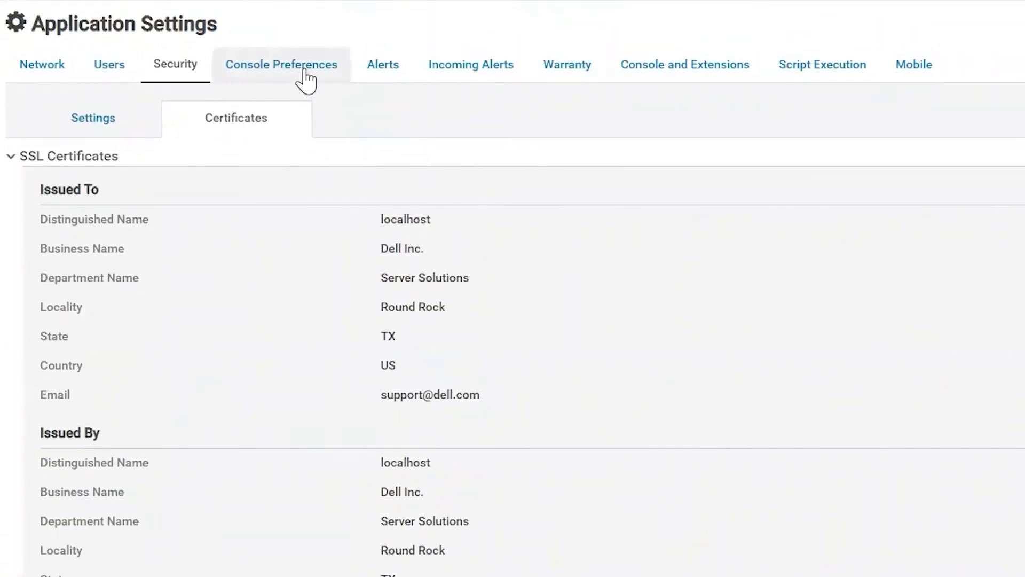
Open Console Preferences (1000-row report limit) and expand Device Health with hourly polling
click(282, 64)
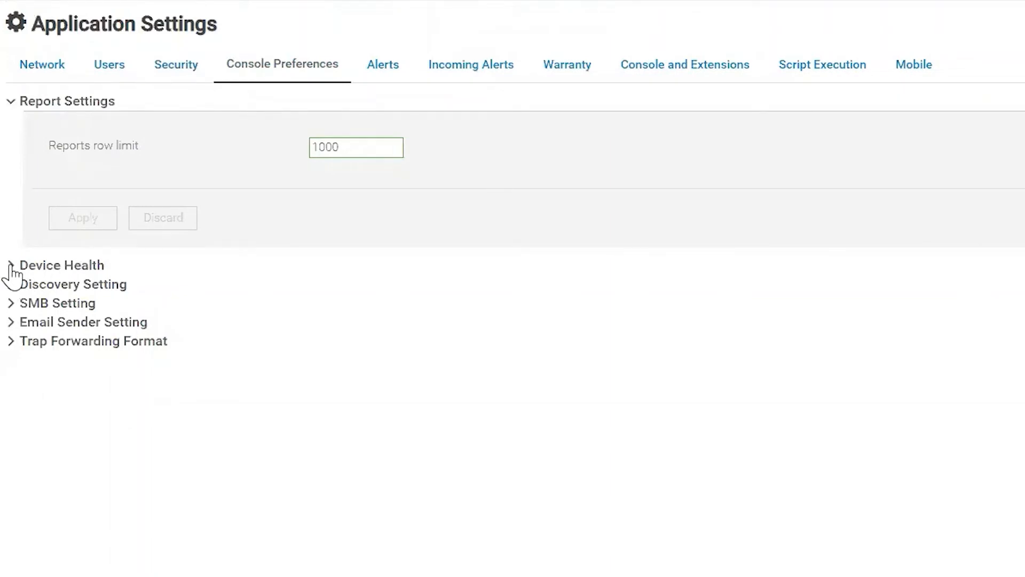
click(11, 265)
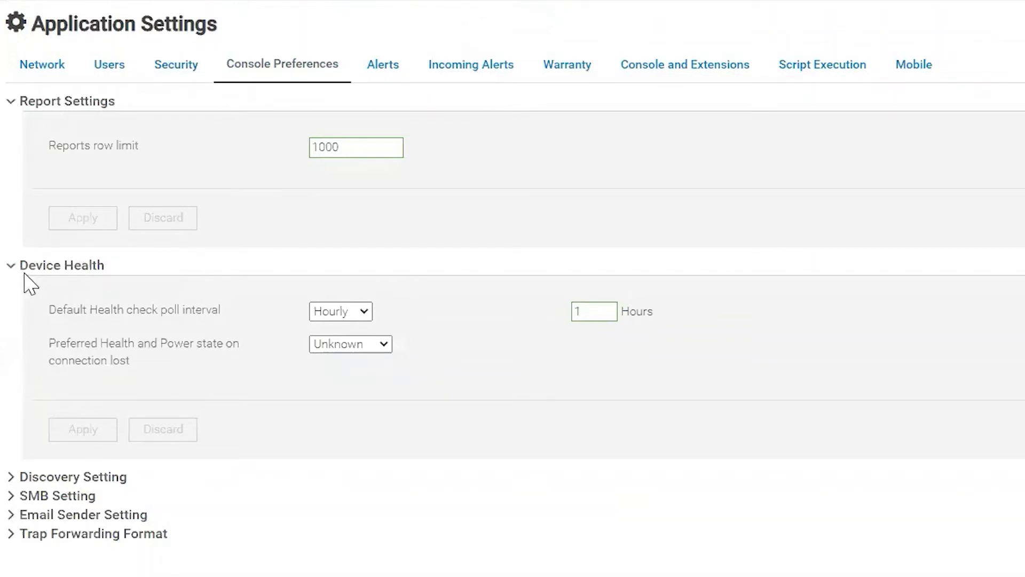
mouse_move(19, 275)
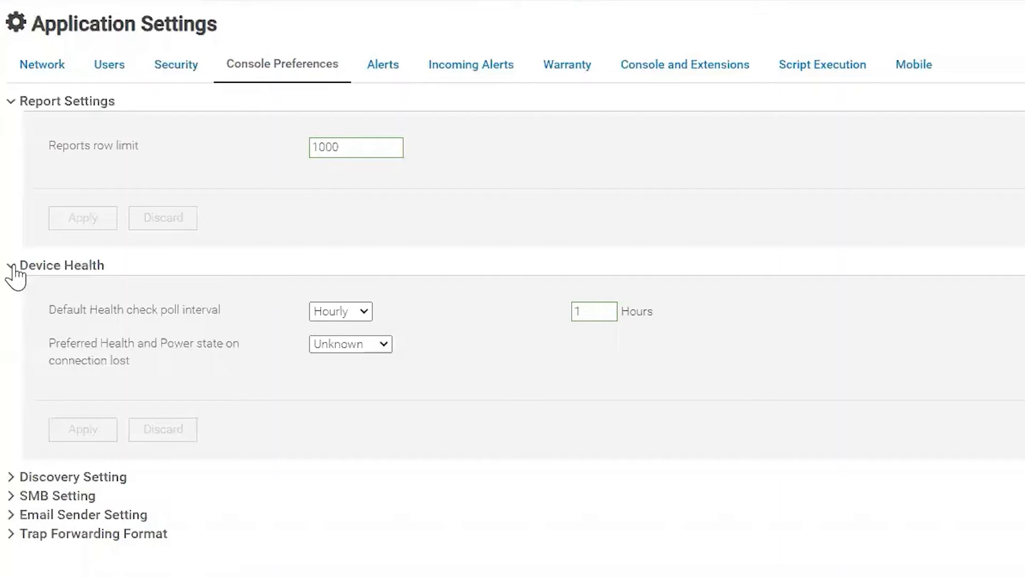
scroll(down, 3)
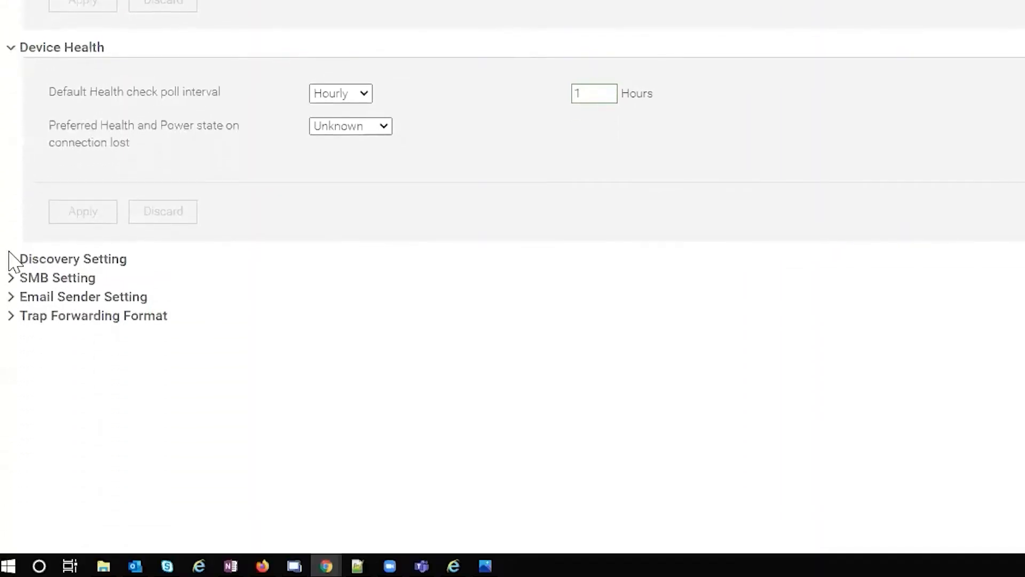
click(74, 258)
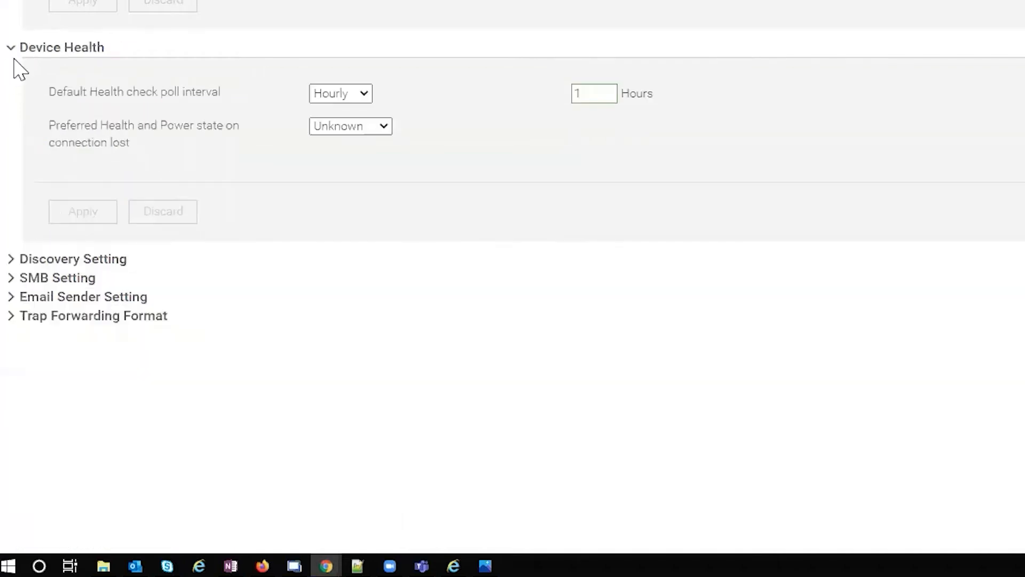
Expand SMB Setting and switch SMB V1 from enabled to disabled, unapplied
click(58, 277)
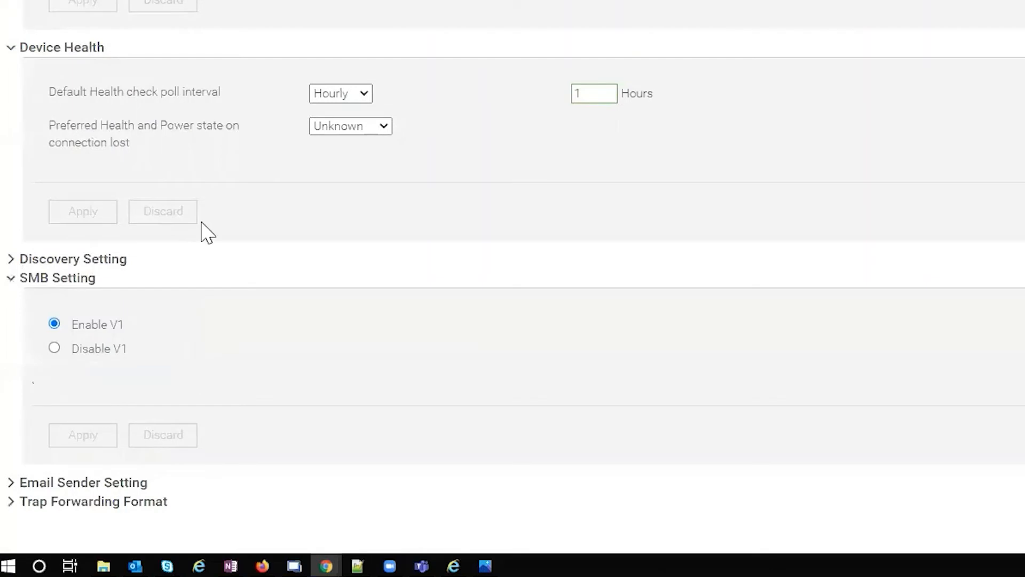
mouse_move(272, 284)
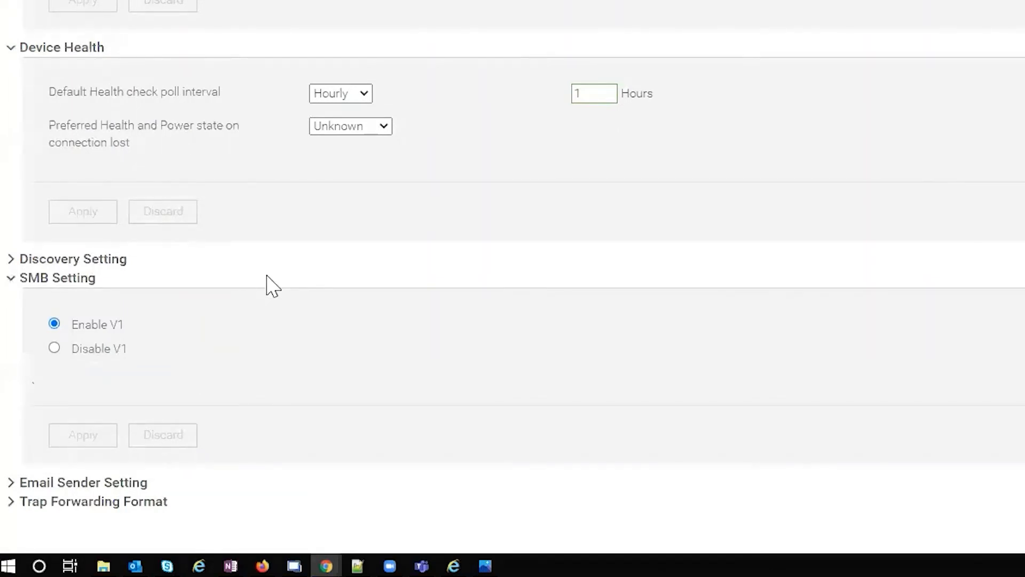
mouse_move(300, 302)
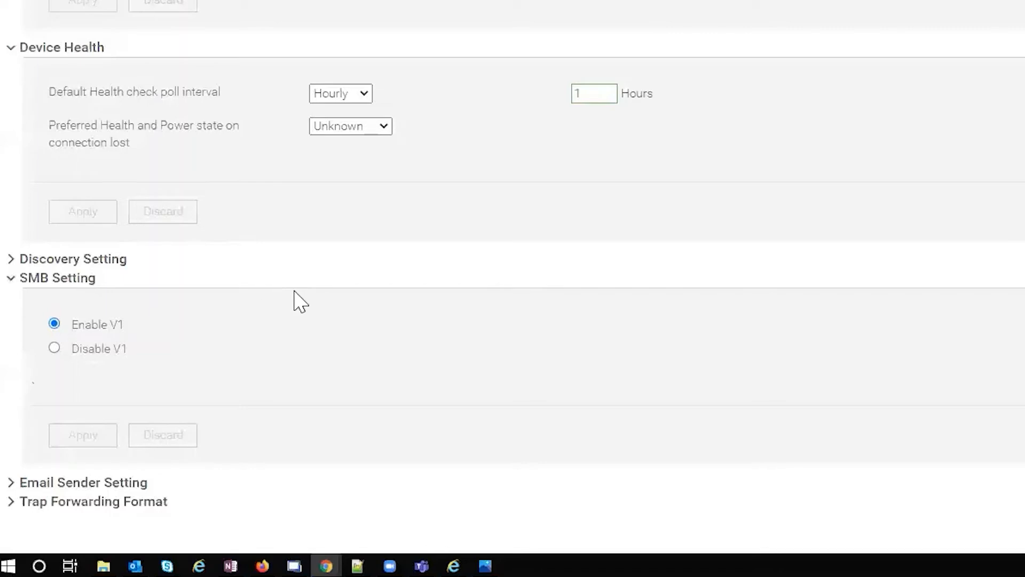
click(54, 347)
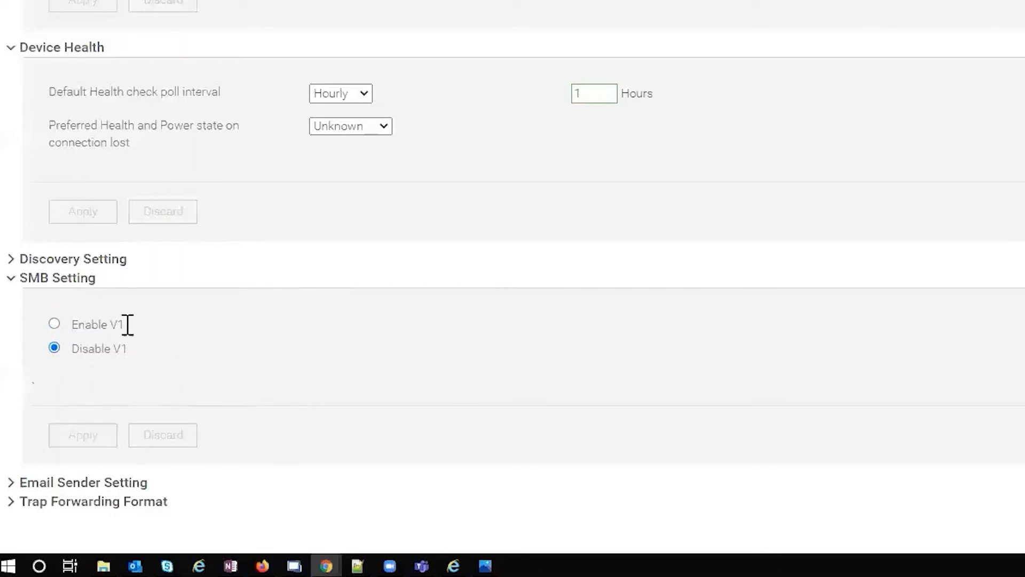
mouse_move(154, 361)
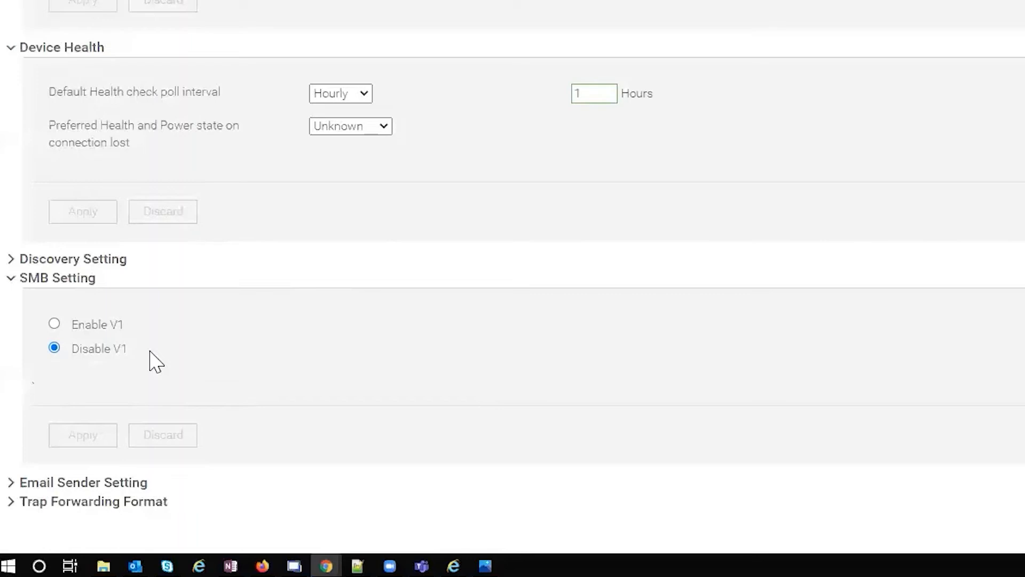
mouse_move(143, 333)
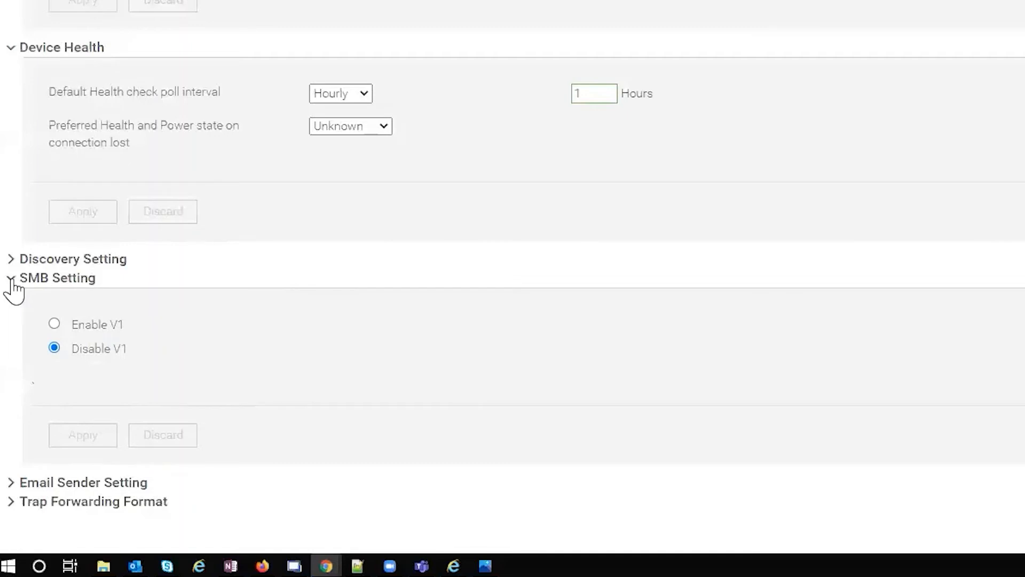
Collapse SMB Setting, expand Email Sender Setting and select the sender address
click(11, 277)
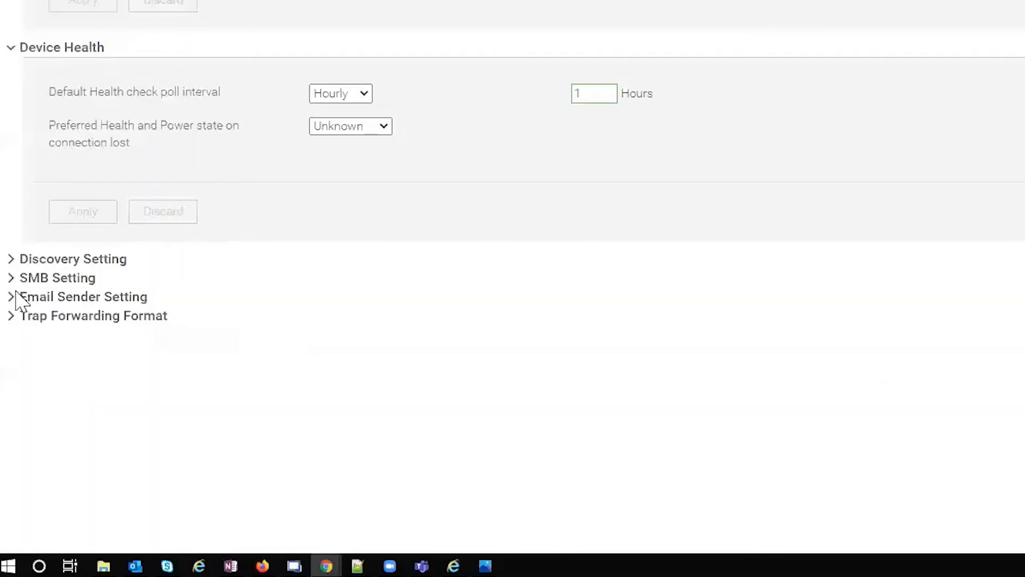
click(84, 296)
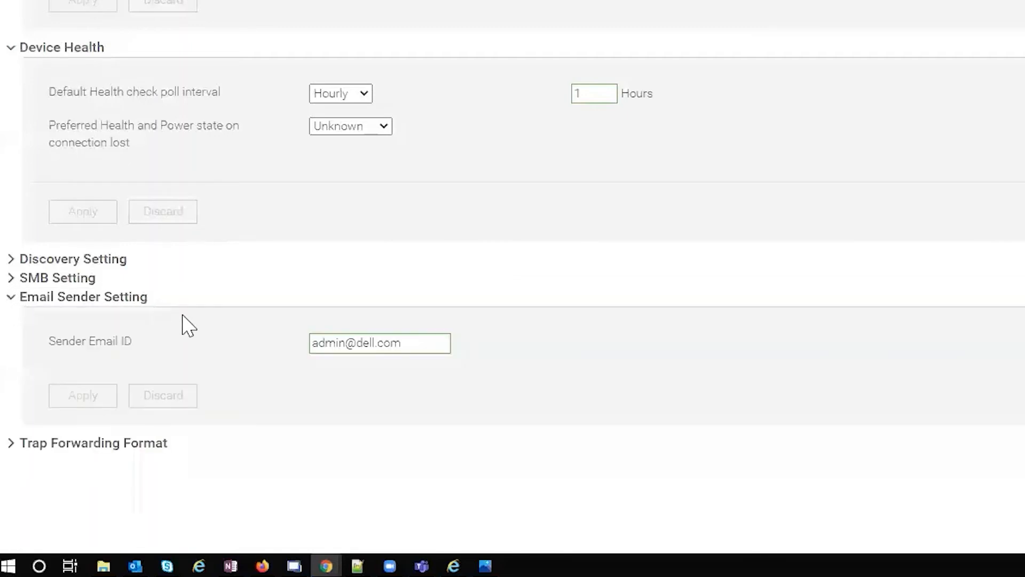
triple_click(379, 343)
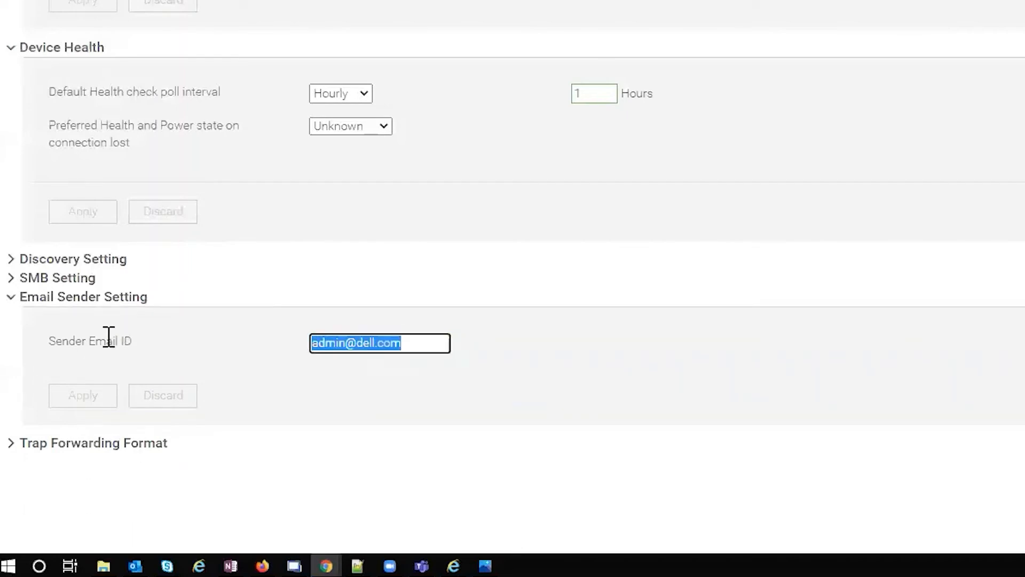
Expand Trap Forwarding Format showing Original Format selected, then scroll back to the top
click(94, 443)
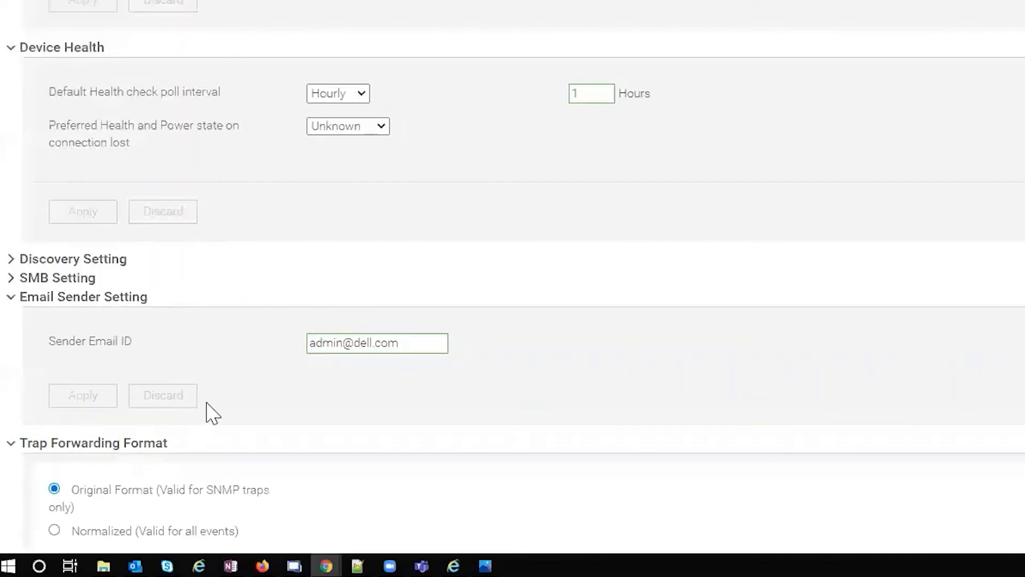
scroll(down, 3)
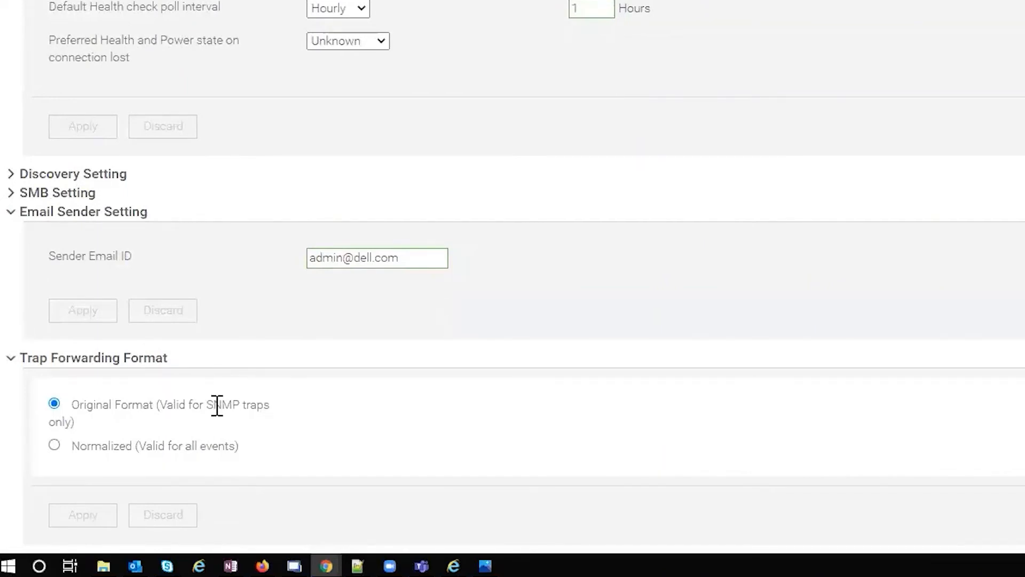
scroll(up, 3)
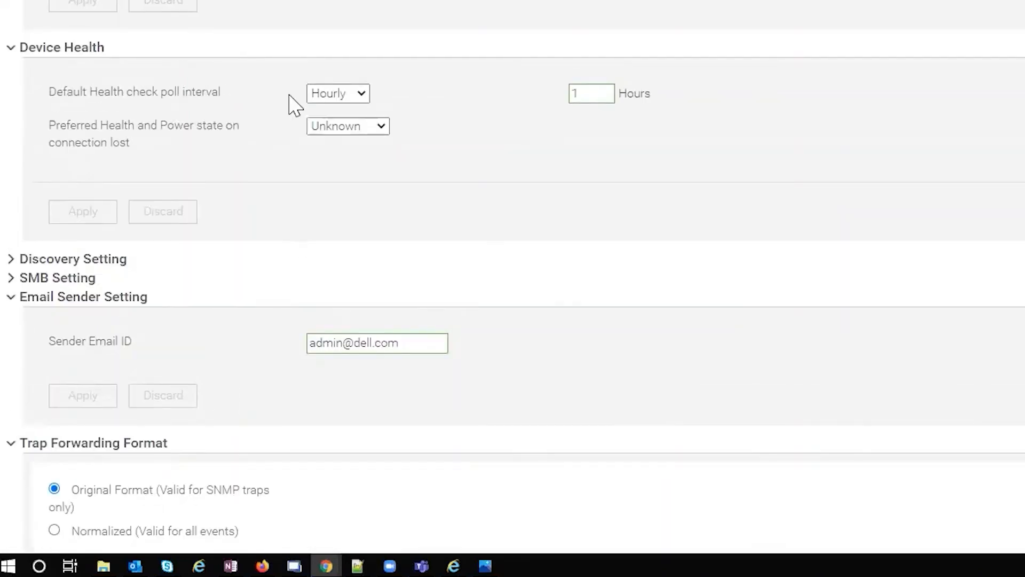
scroll(up, 3)
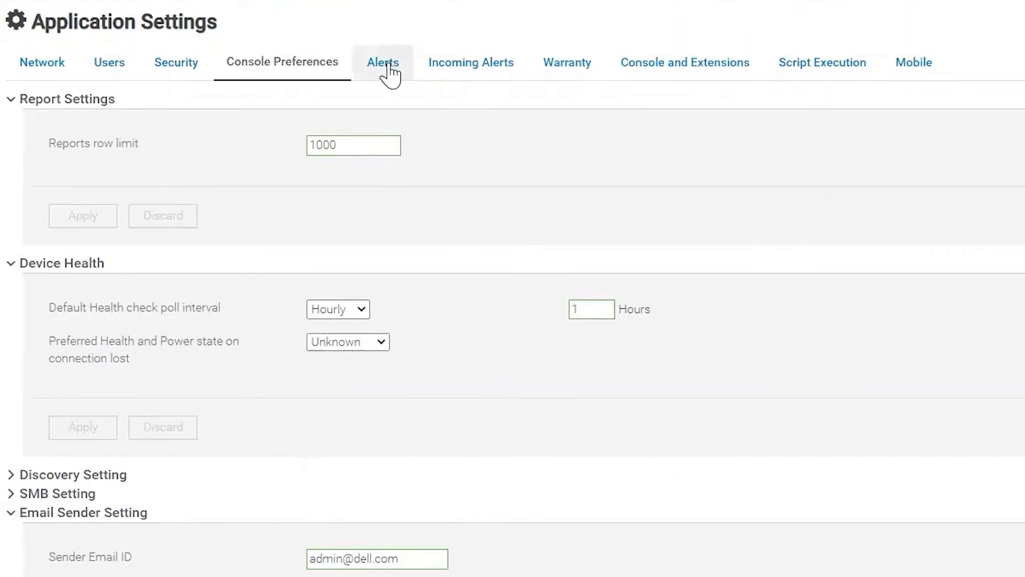
On the Alerts tab, expand Alert Display Settings and Email Configuration
click(382, 62)
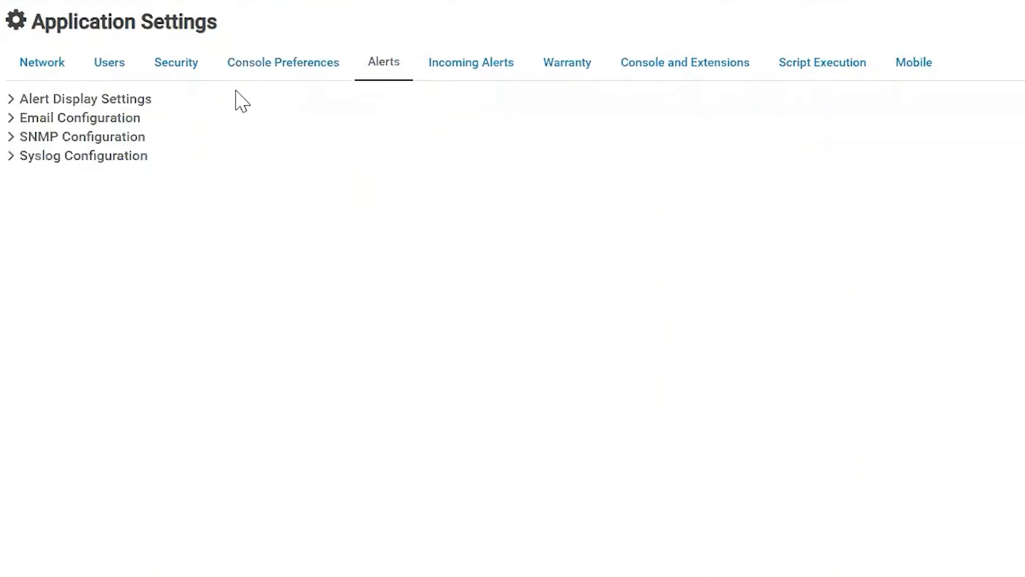
click(82, 99)
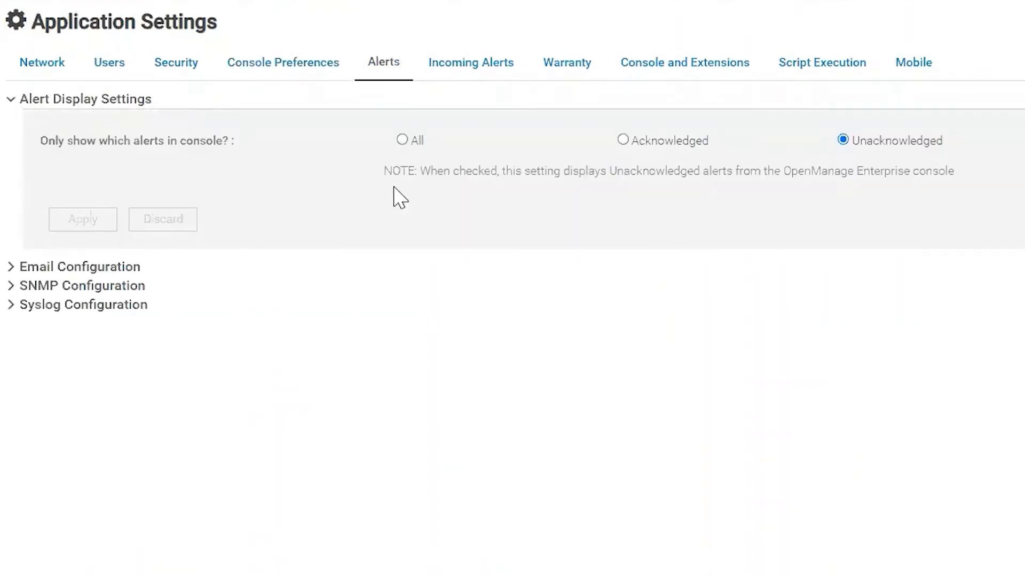
mouse_move(309, 169)
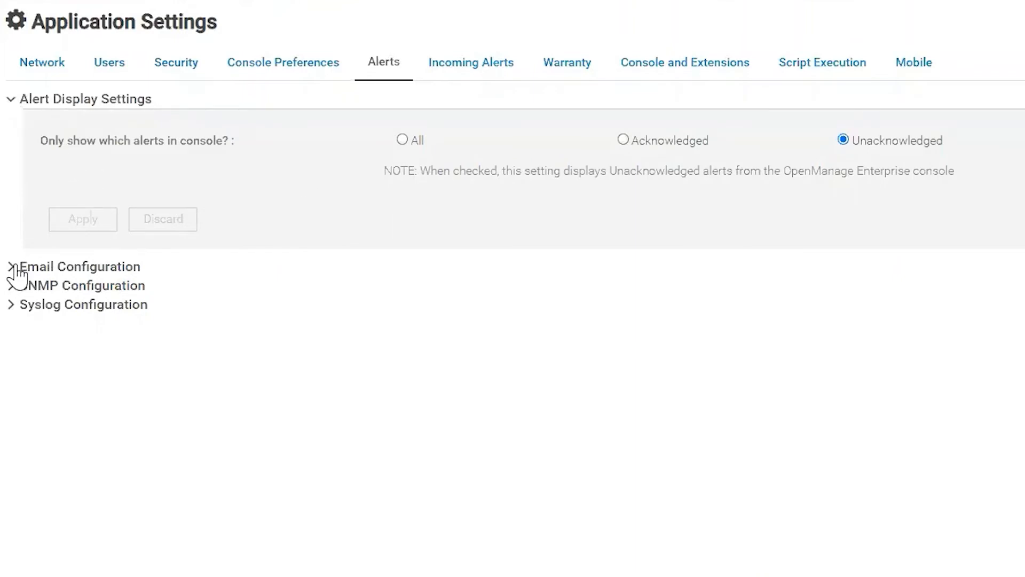
click(11, 266)
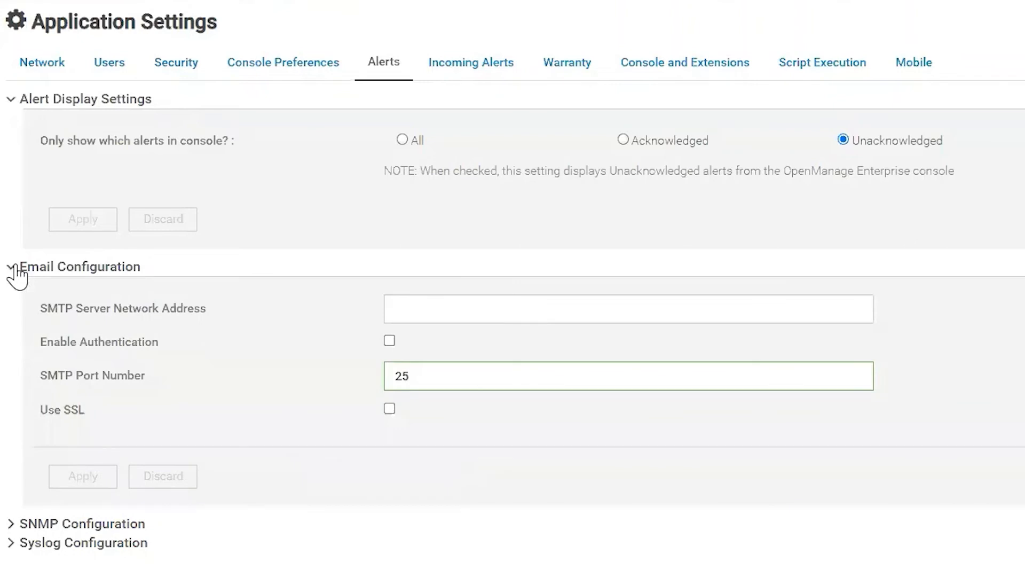
mouse_move(41, 340)
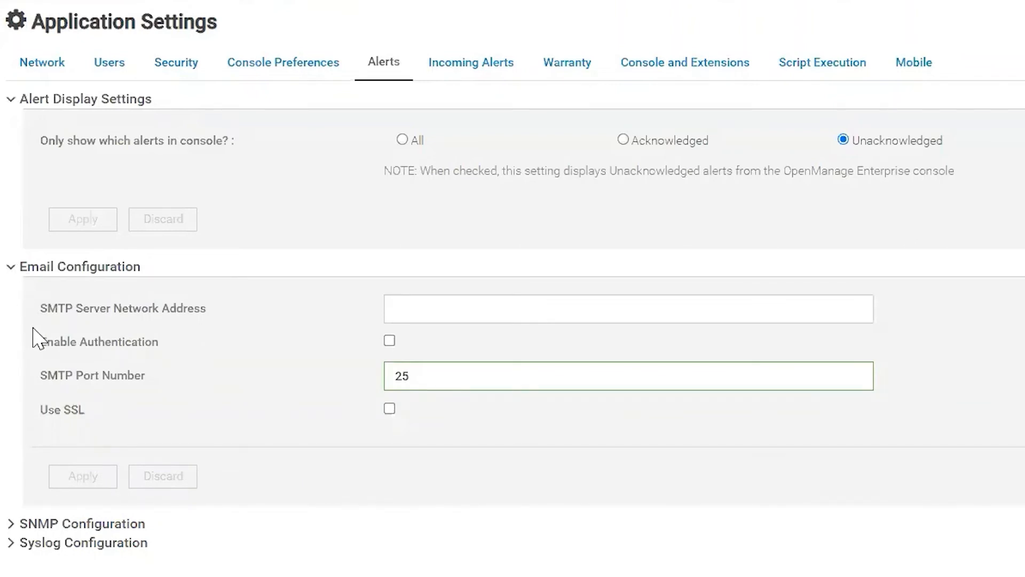
scroll(down, 3)
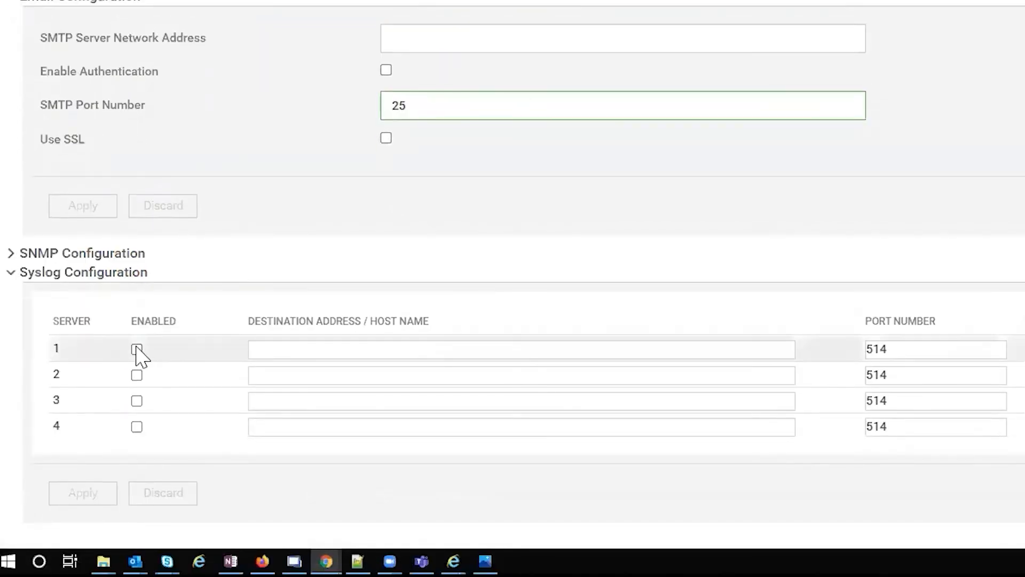
mouse_move(9, 265)
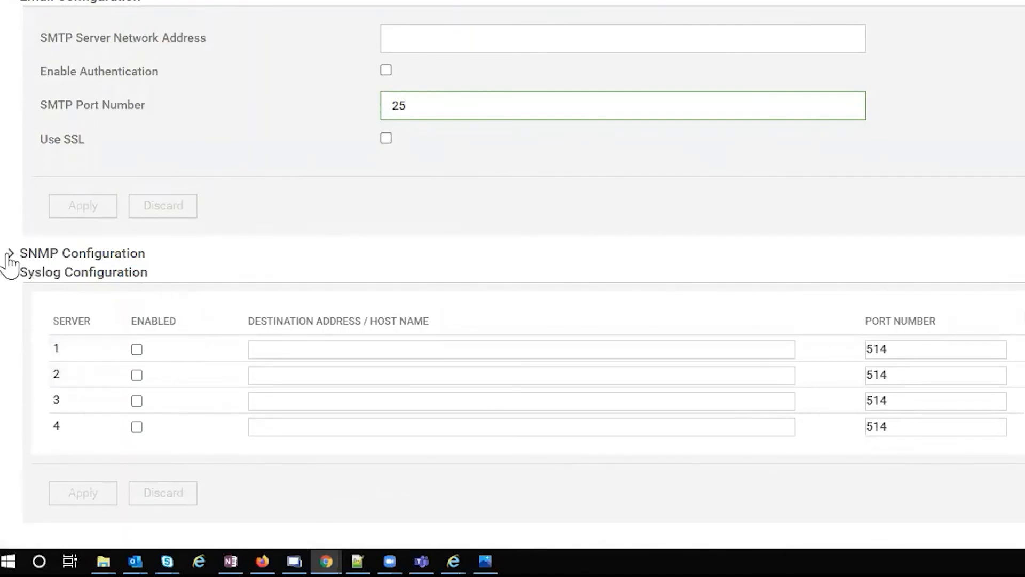
Expand SNMP Configuration, then show Warranty settings: 90-day expiry warning, expired warranties shown
click(8, 253)
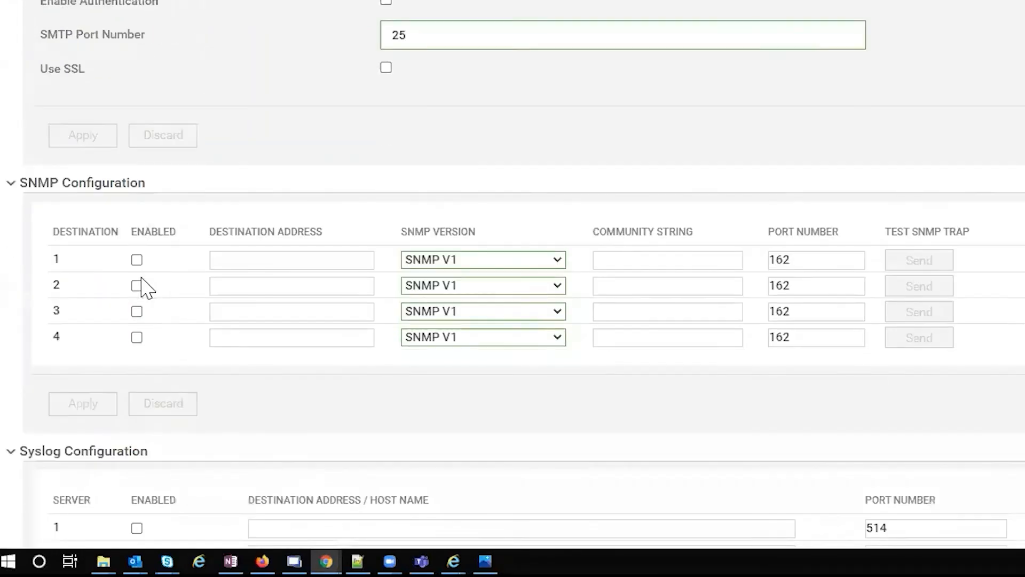
scroll(down, 3)
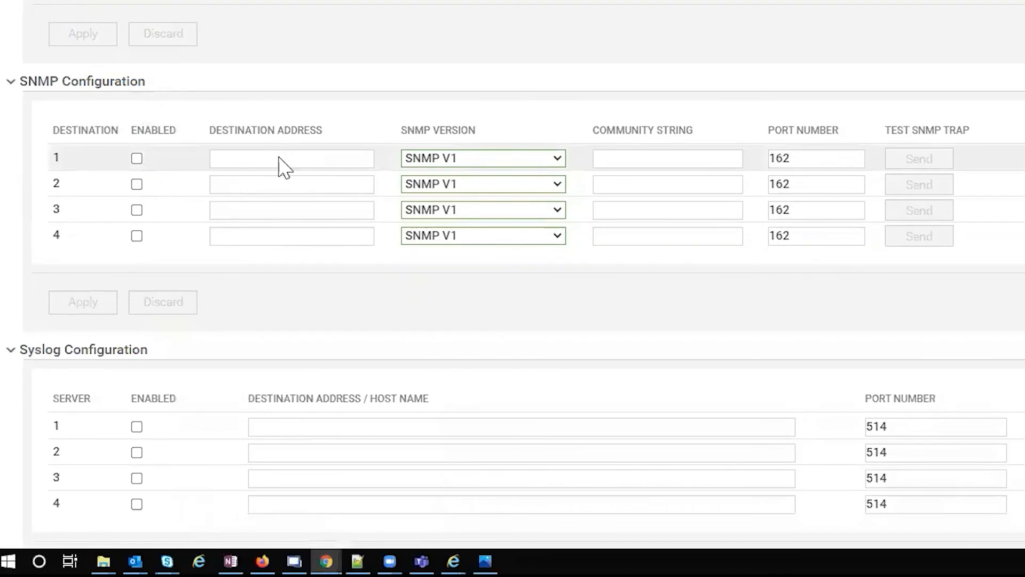
click(567, 62)
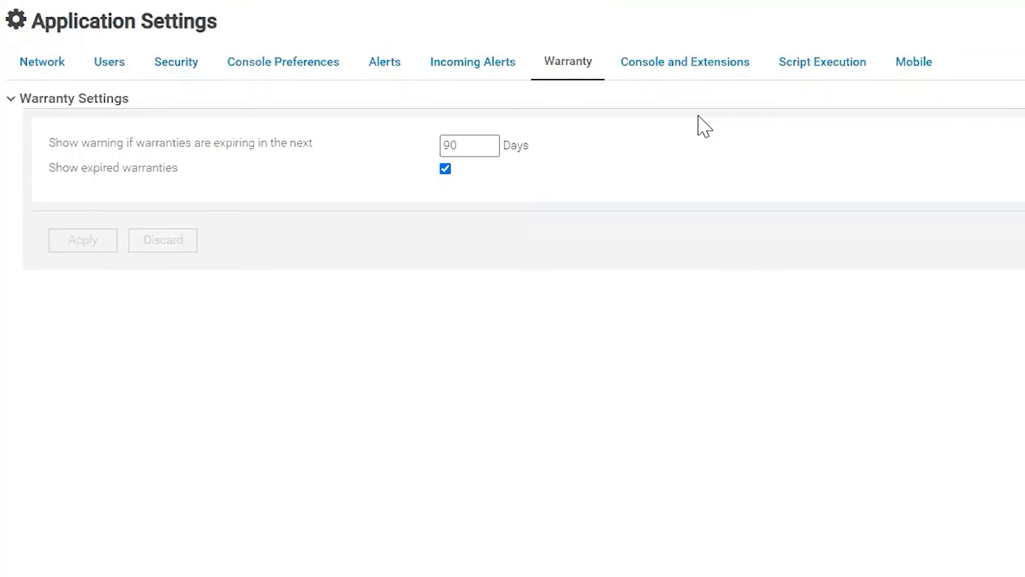
mouse_move(680, 143)
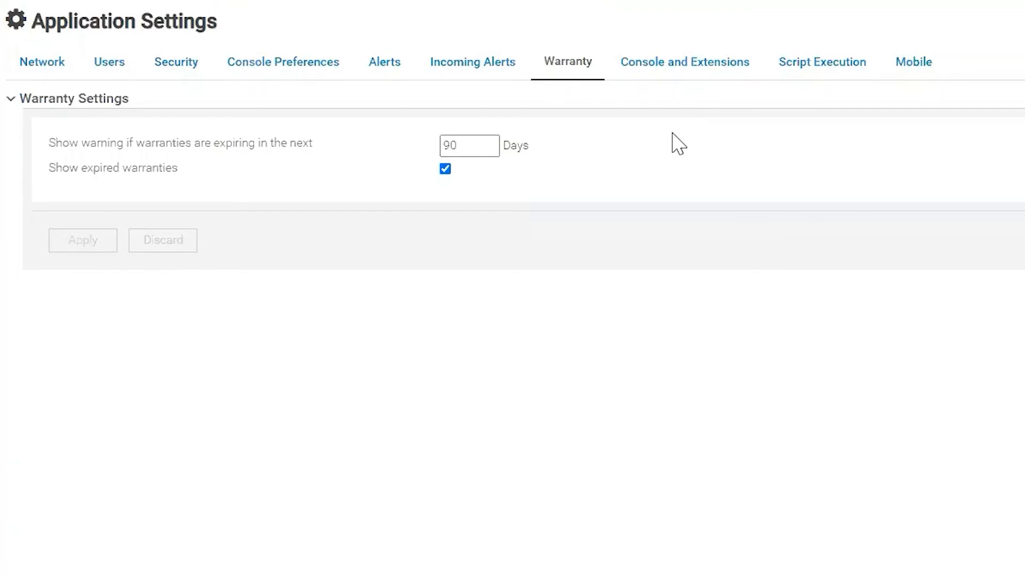
mouse_move(685, 61)
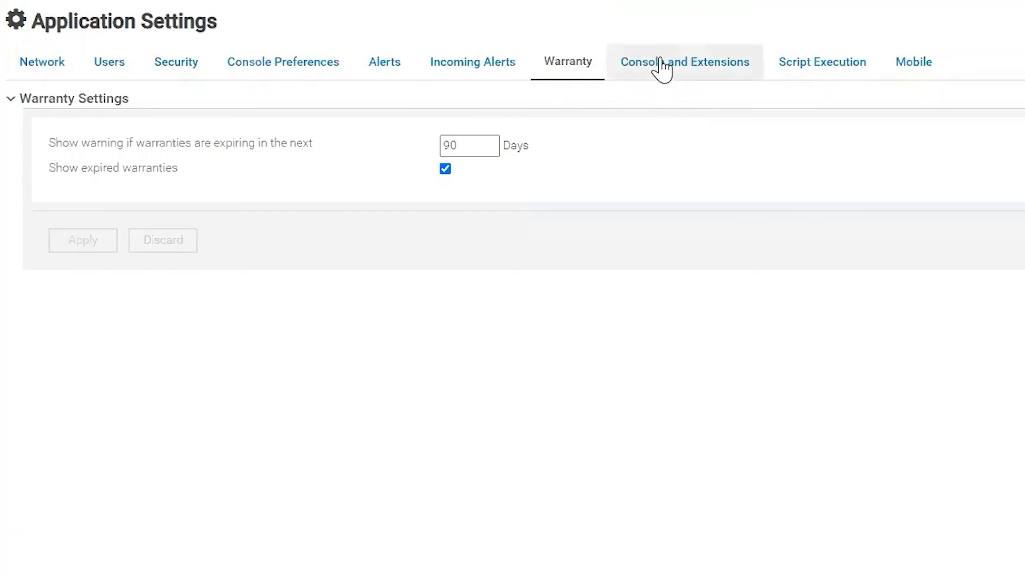
Review update status and the Power Manager extension, then view the cmc_deploy script
click(684, 61)
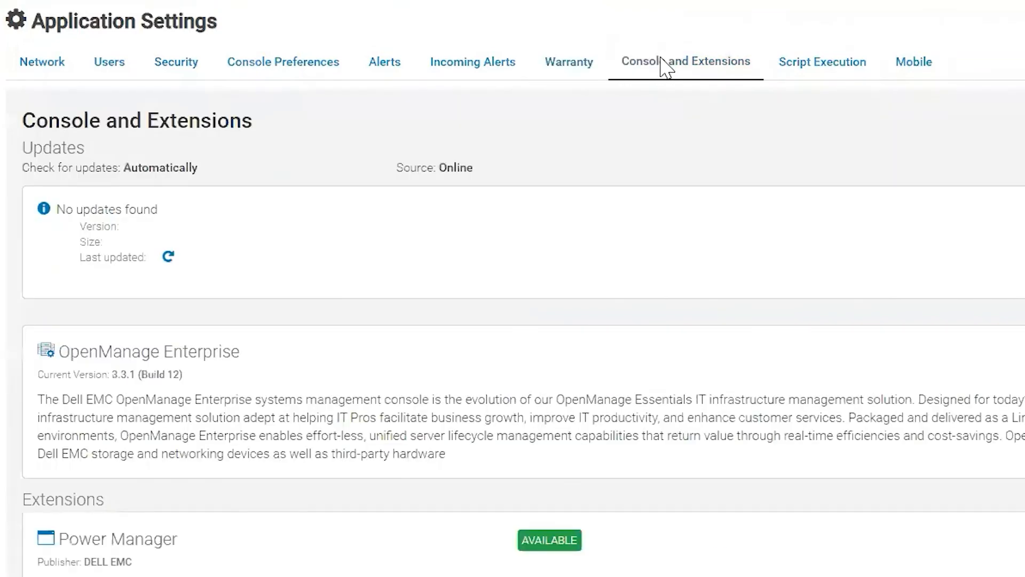
scroll(down, 3)
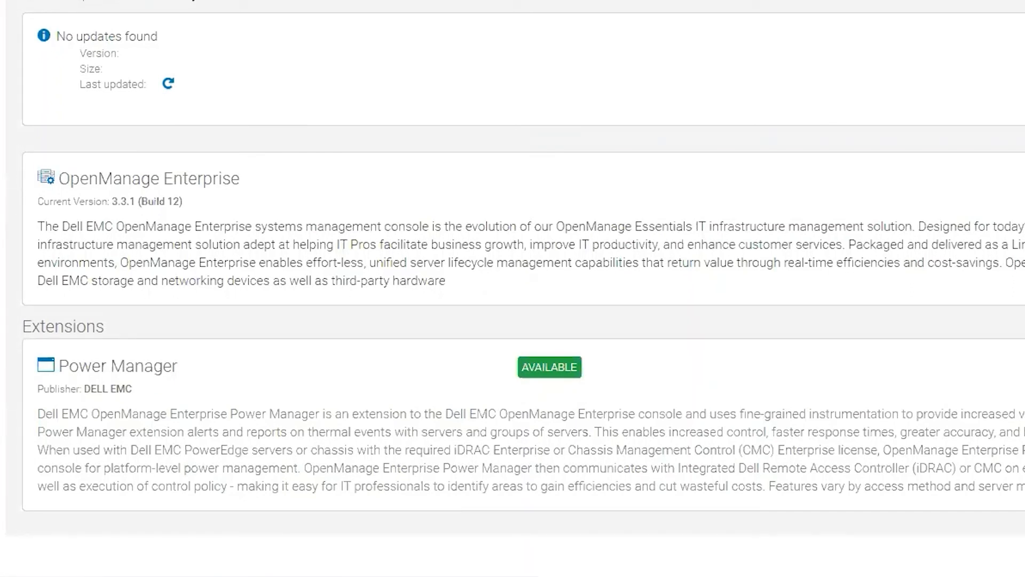
scroll(up, 3)
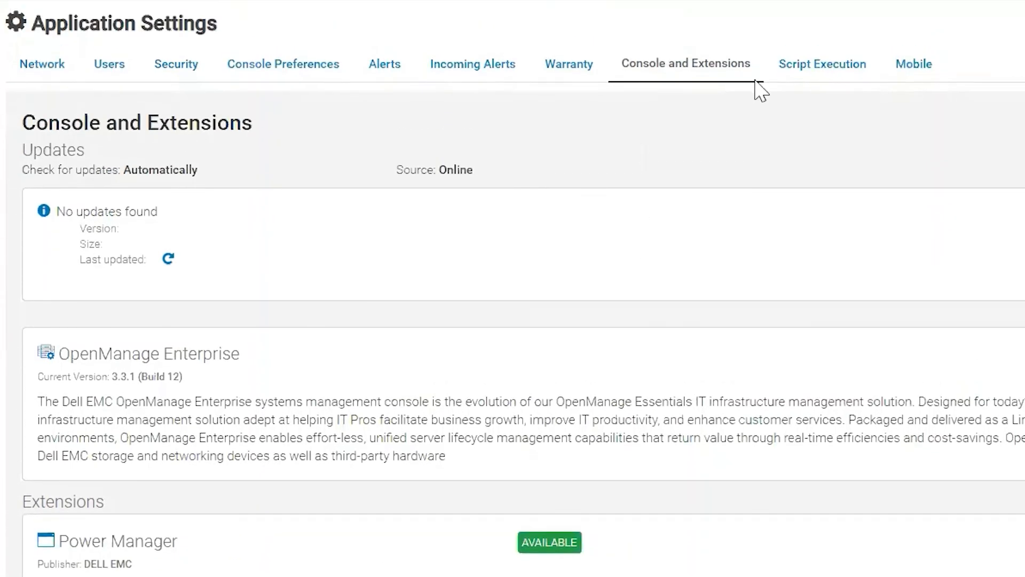
click(823, 64)
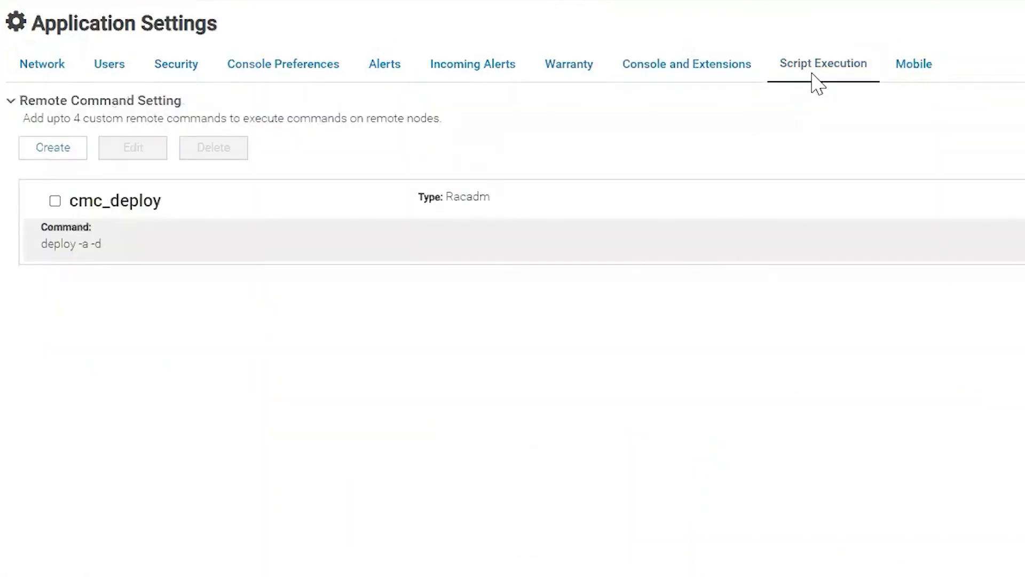
mouse_move(143, 233)
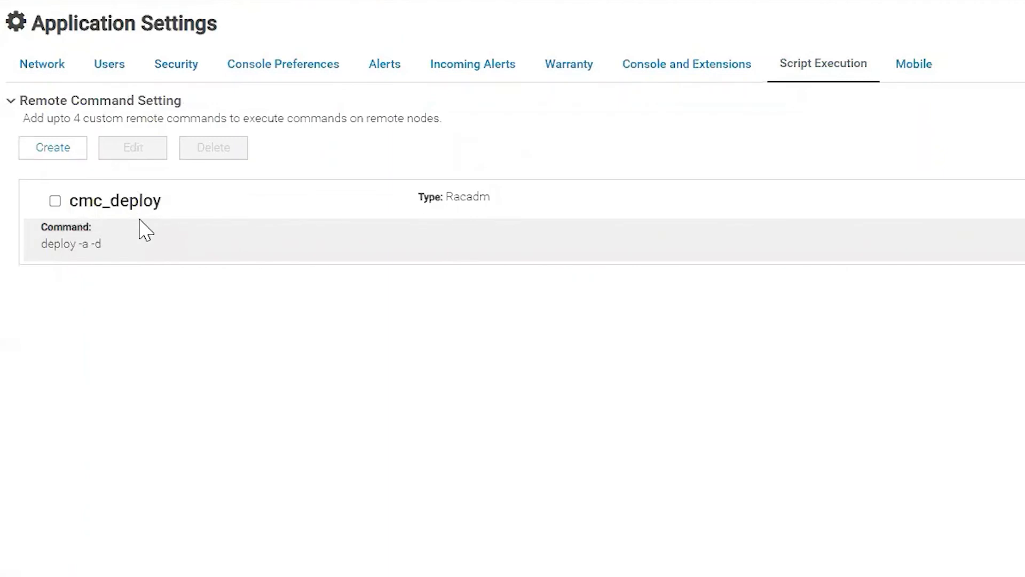
mouse_move(913, 64)
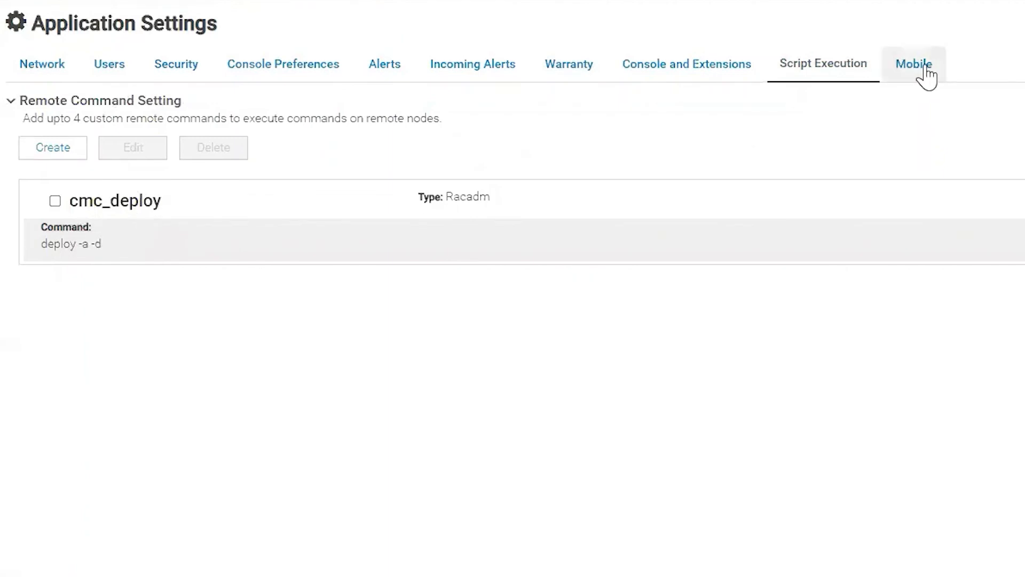
Switch to the Mobile settings tab to view push-notification settings and subscribers
click(913, 64)
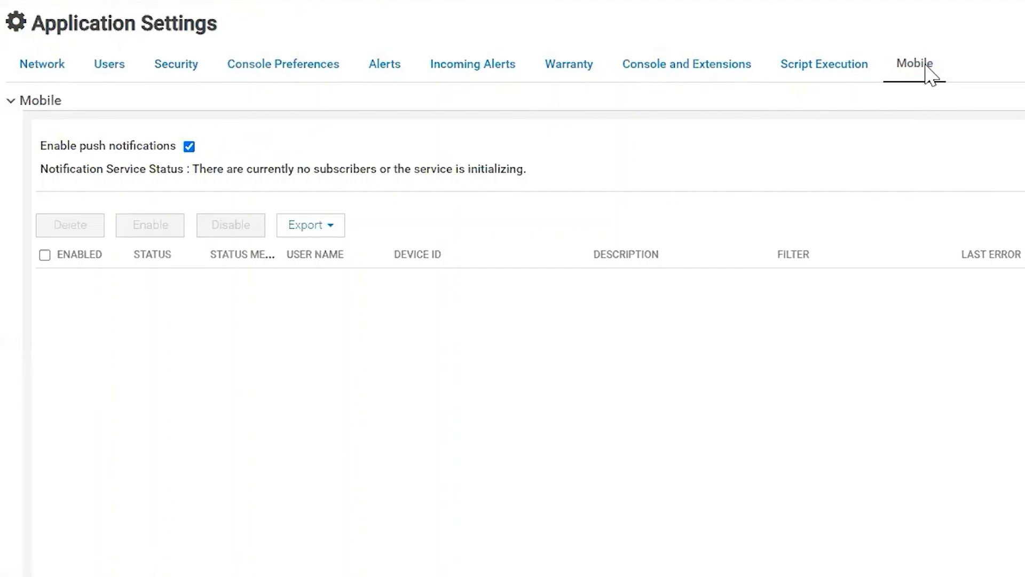
mouse_move(849, 158)
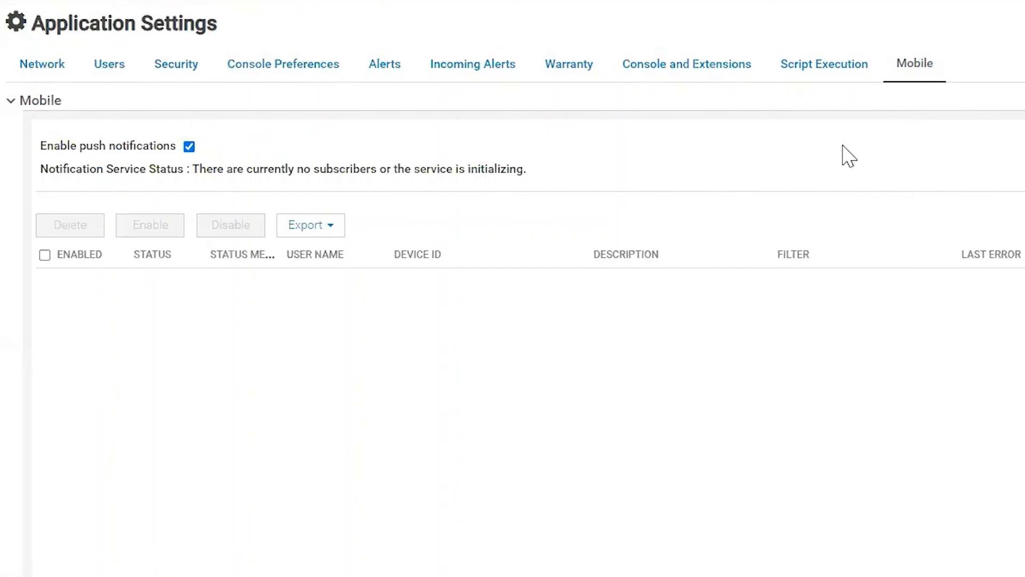
mouse_move(763, 151)
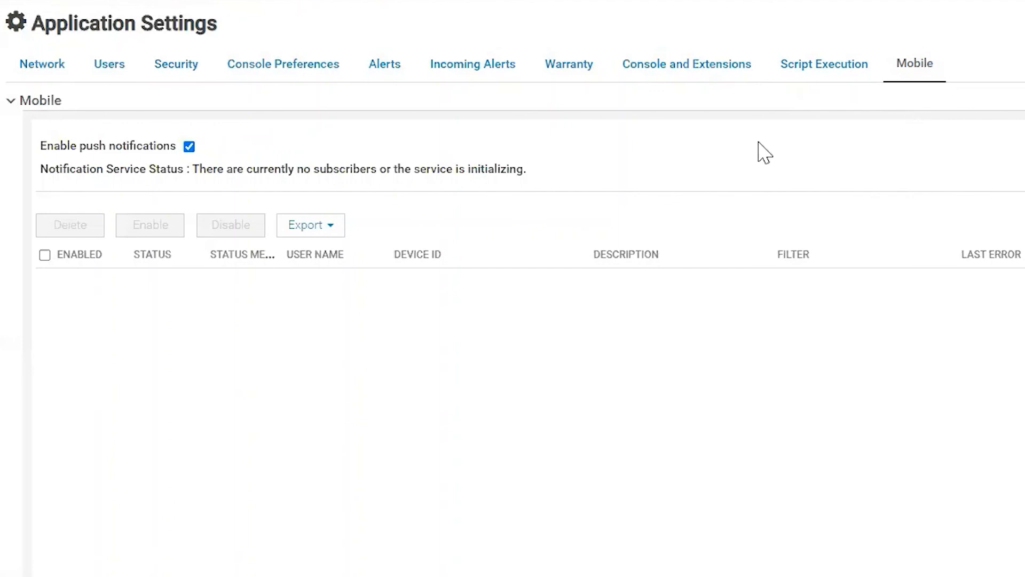